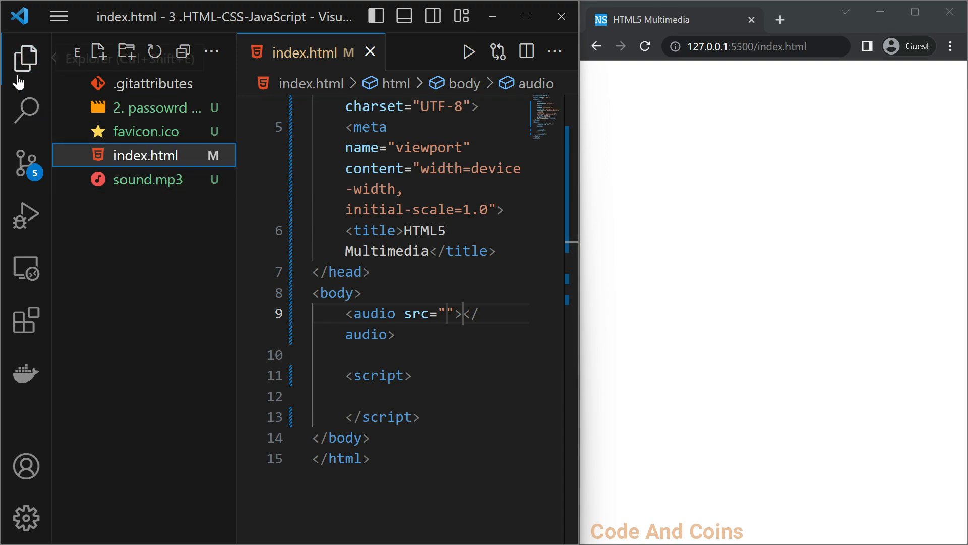
# - Point the audio element's src at sound.mp3 and add the controls attribute
pyautogui.click(26, 59)
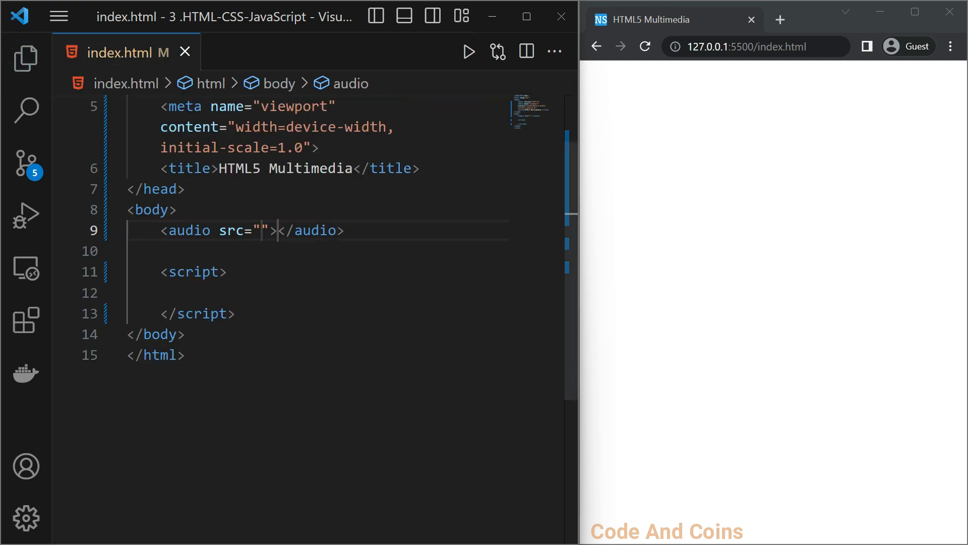
pyautogui.write('so')
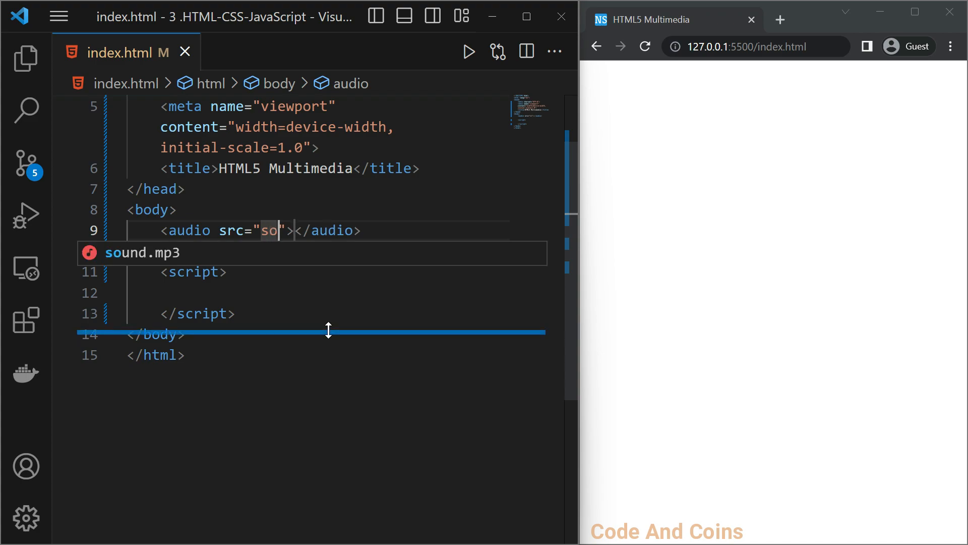
pyautogui.click(320, 264)
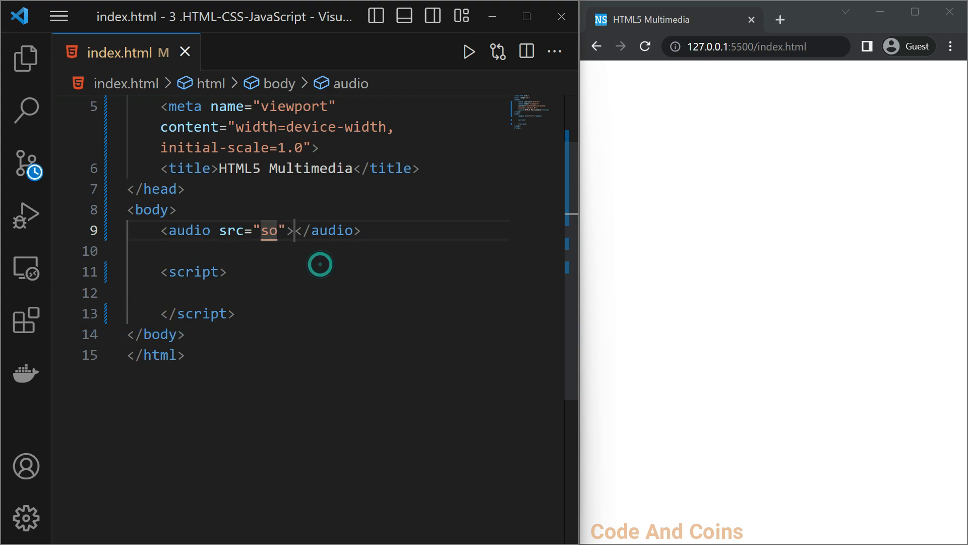
pyautogui.write('u')
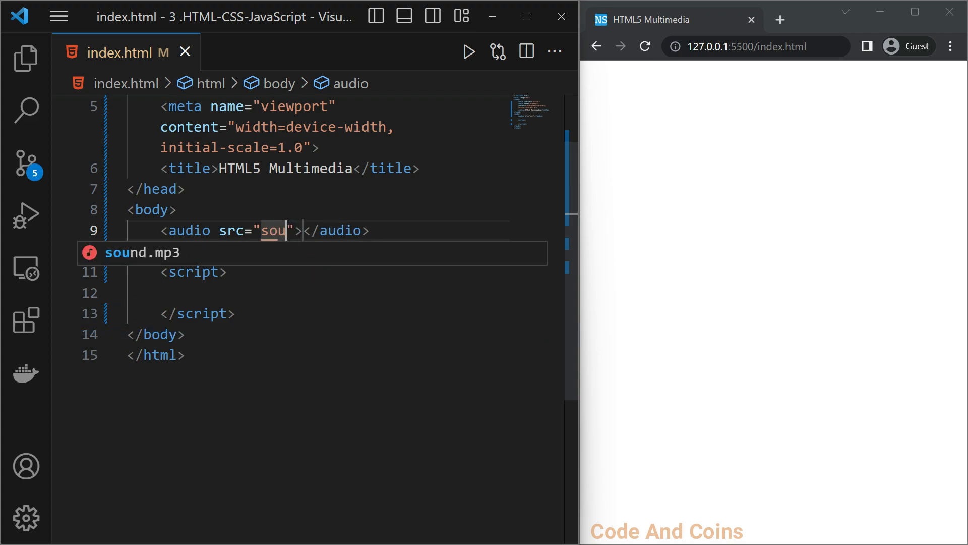
pyautogui.press('Tab')
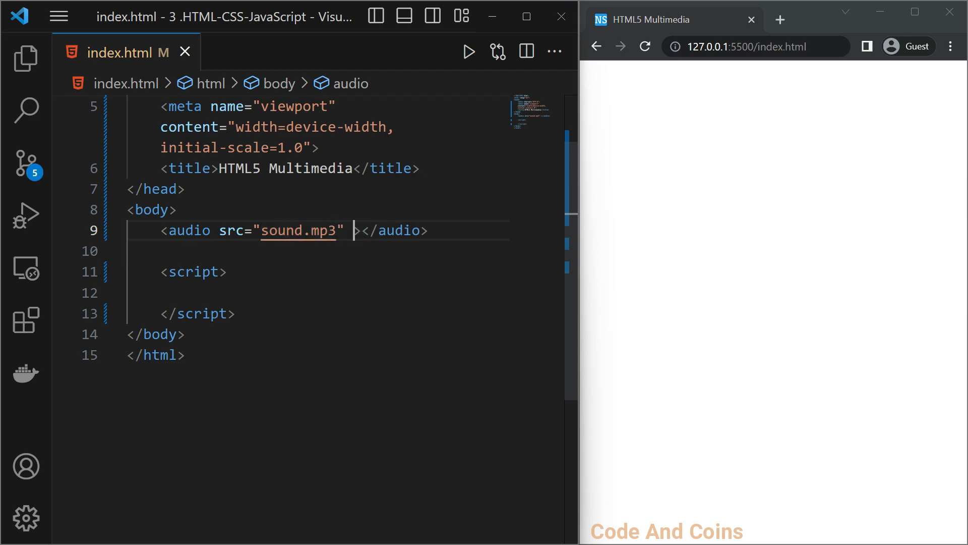
pyautogui.write('controls')
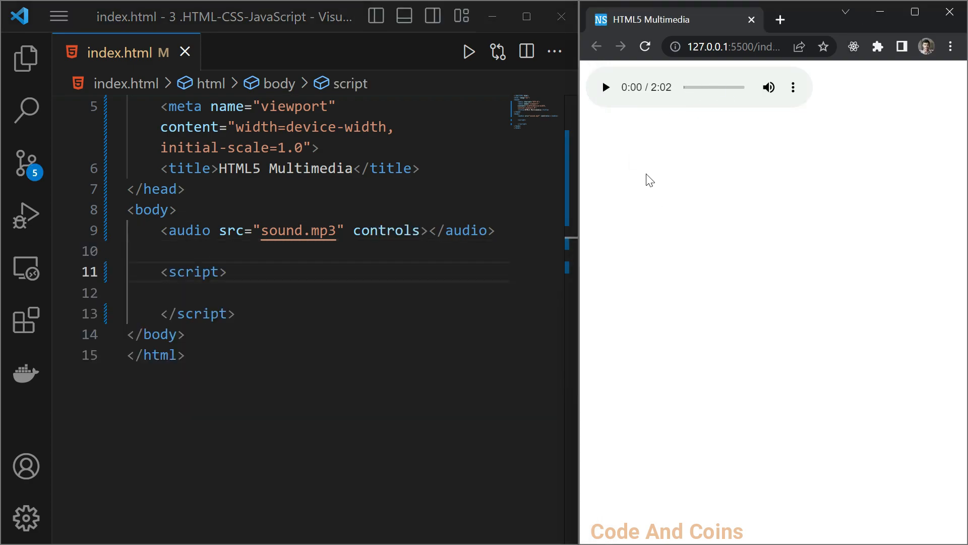
# - Play the sound in the preview for about 12 seconds, pause it, and return to the audio element
pyautogui.click(605, 87)
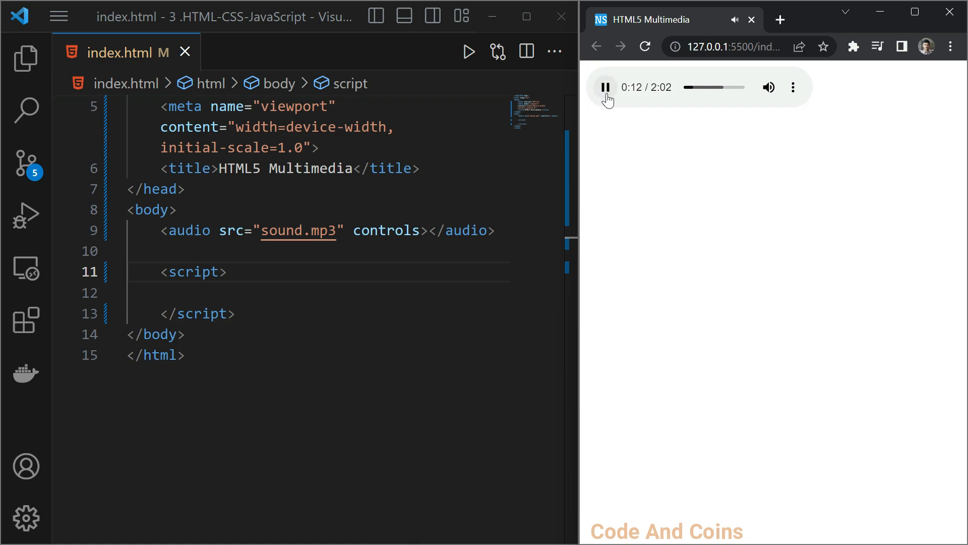
pyautogui.click(604, 87)
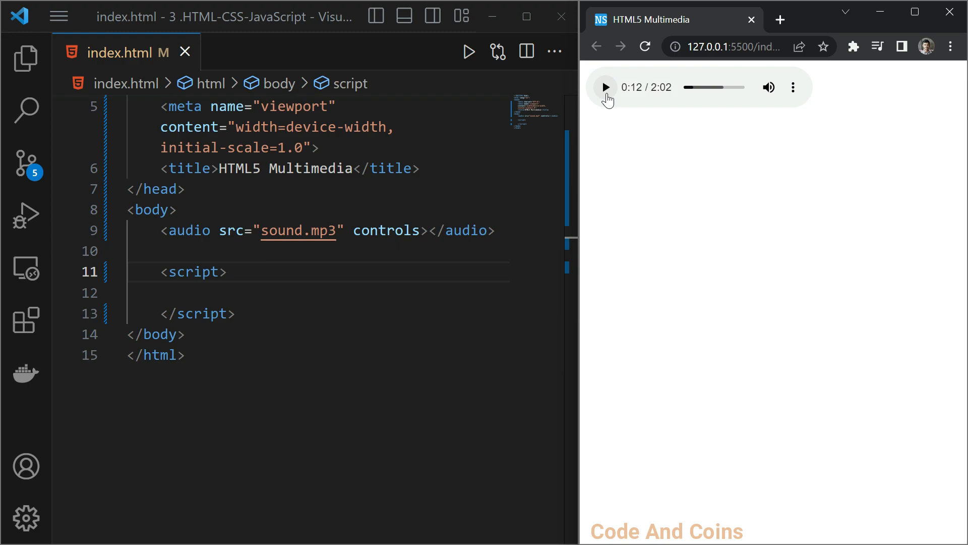
pyautogui.click(427, 230)
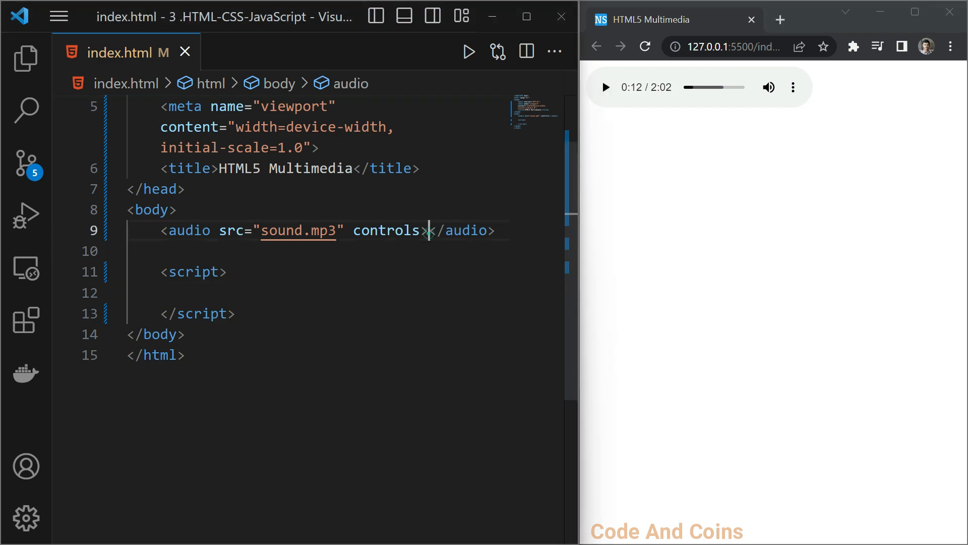
# - Add a nested source element with src="sound.mp3" and remove src from the audio tag
pyautogui.press('Enter')
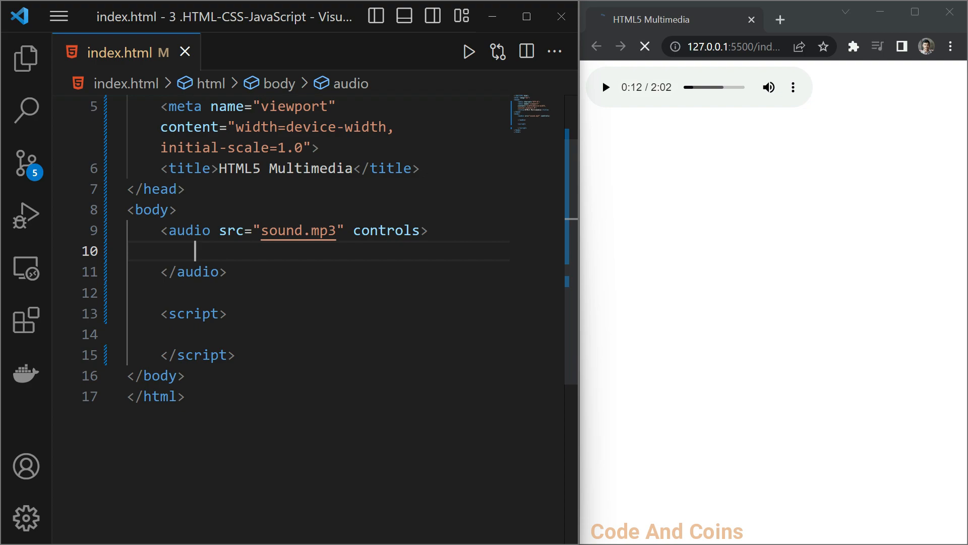
pyautogui.write('source>')
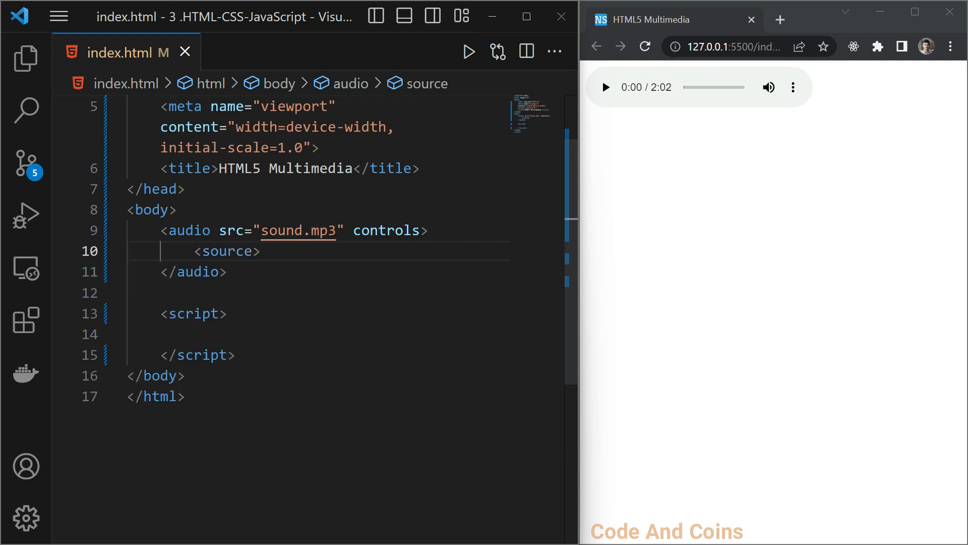
pyautogui.write('src="')
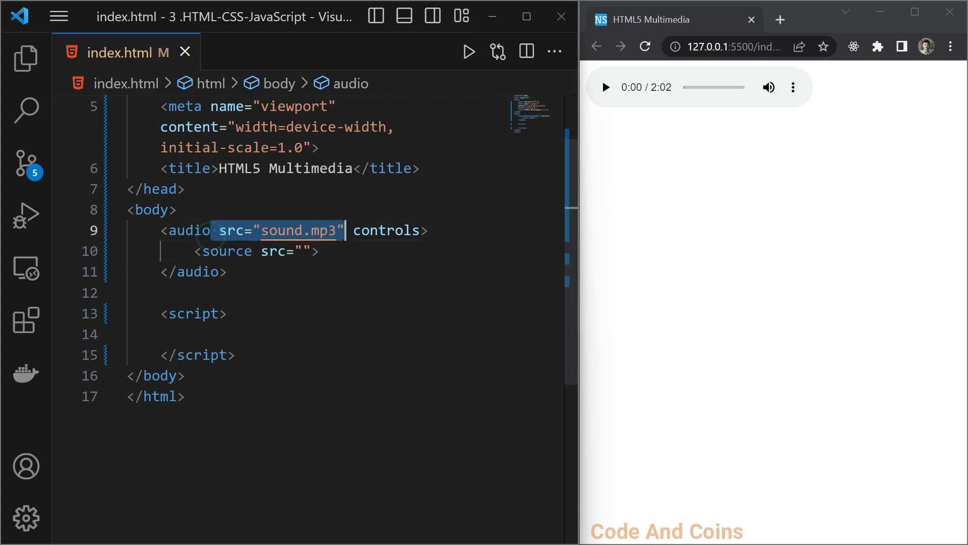
pyautogui.press('Delete')
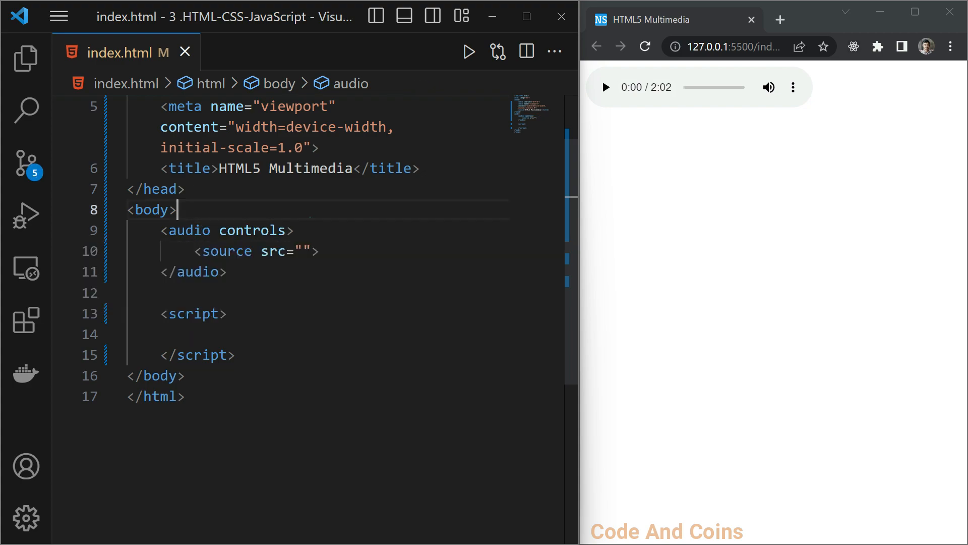
pyautogui.write('sound.mp3')
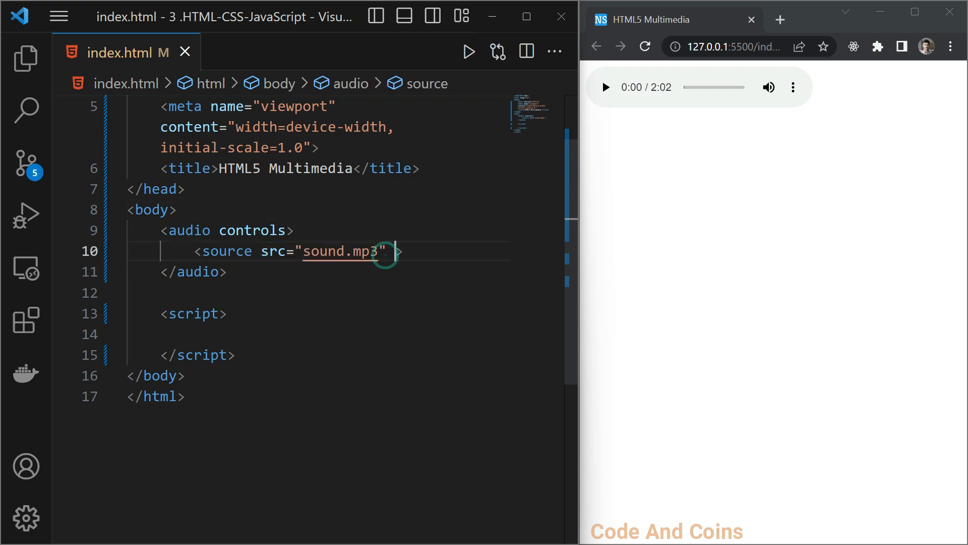
# - Start the source's type attribute as "audio/"
pyautogui.write('ty')
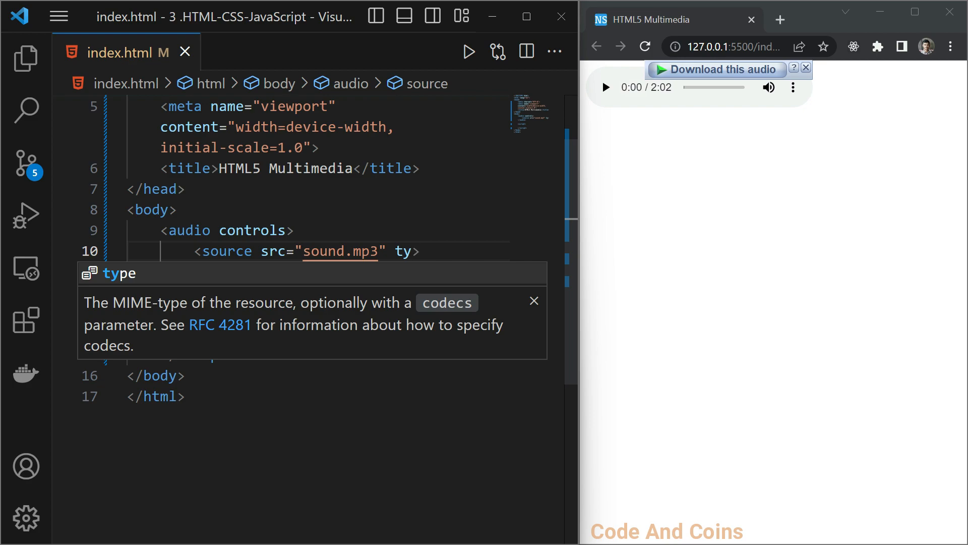
pyautogui.write('type="a"')
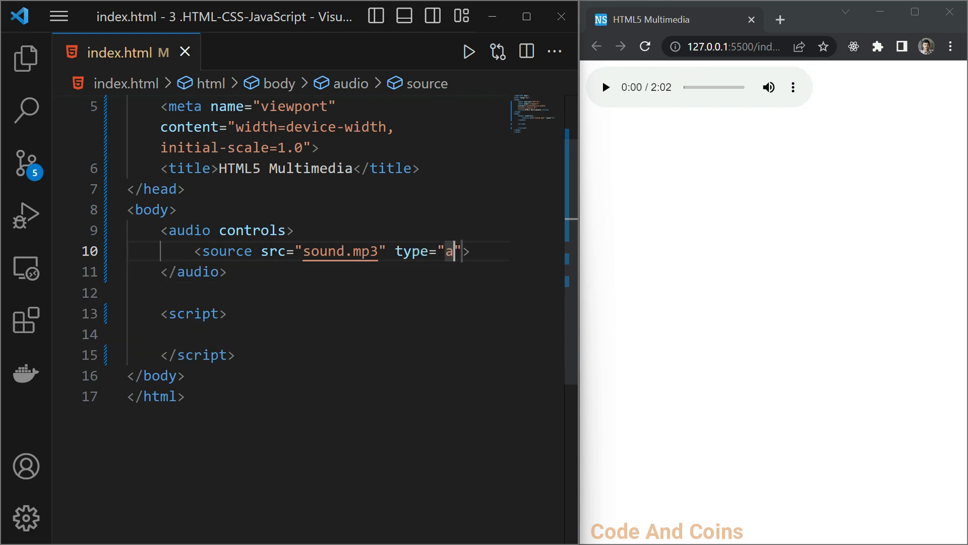
pyautogui.write('udo')
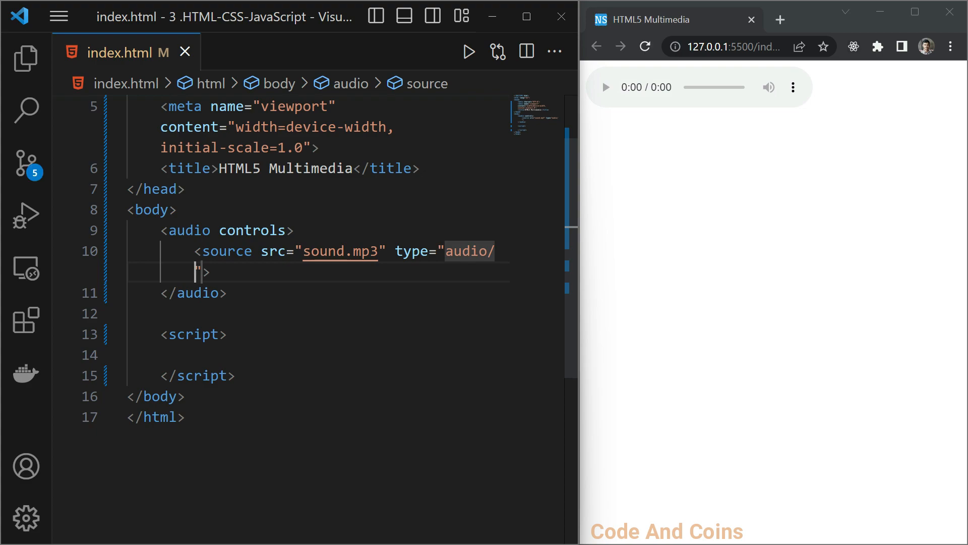
# - Finish type="audio/mp3" and add a second source sound.ogg typed audio/ogg
pyautogui.write('mp3">')
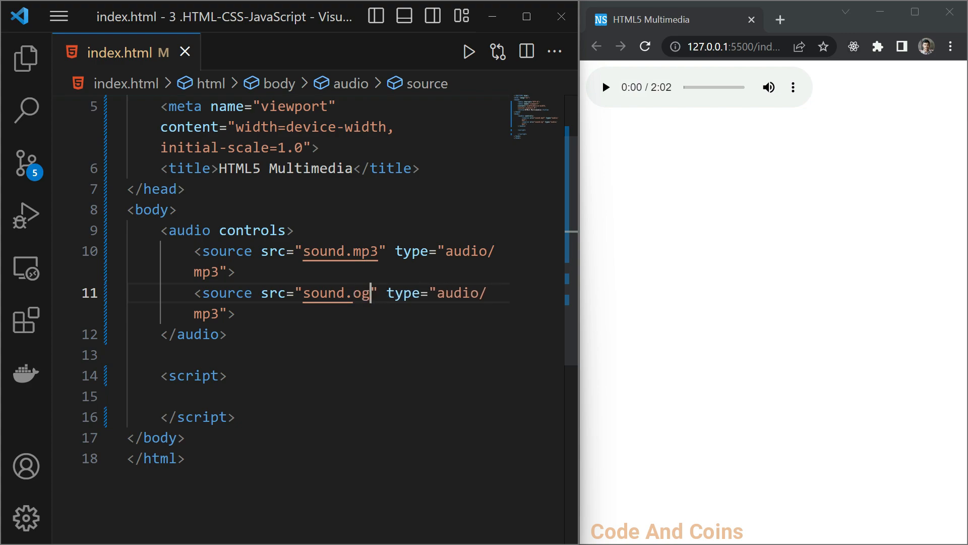
pyautogui.write('g')
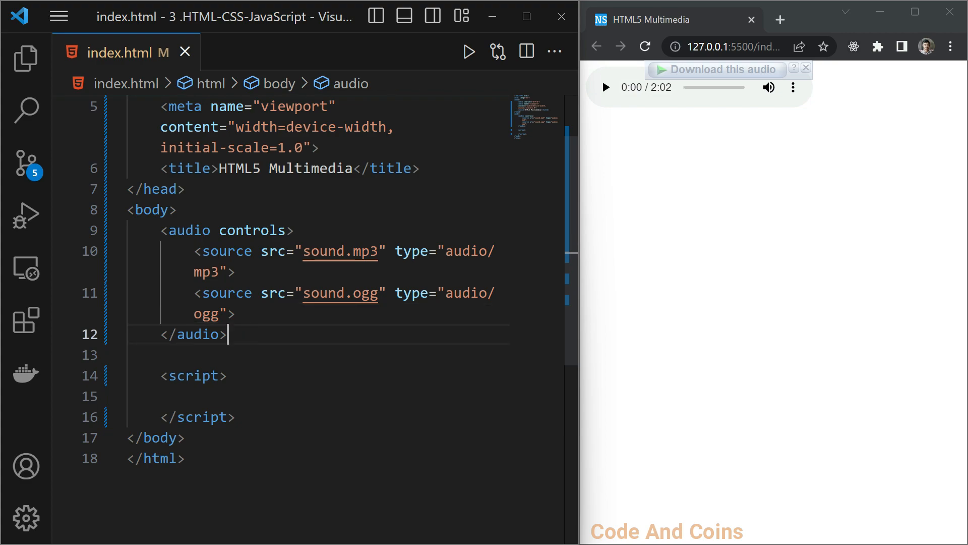
# - Add a Play audio button below the audio element
pyautogui.press('enter')
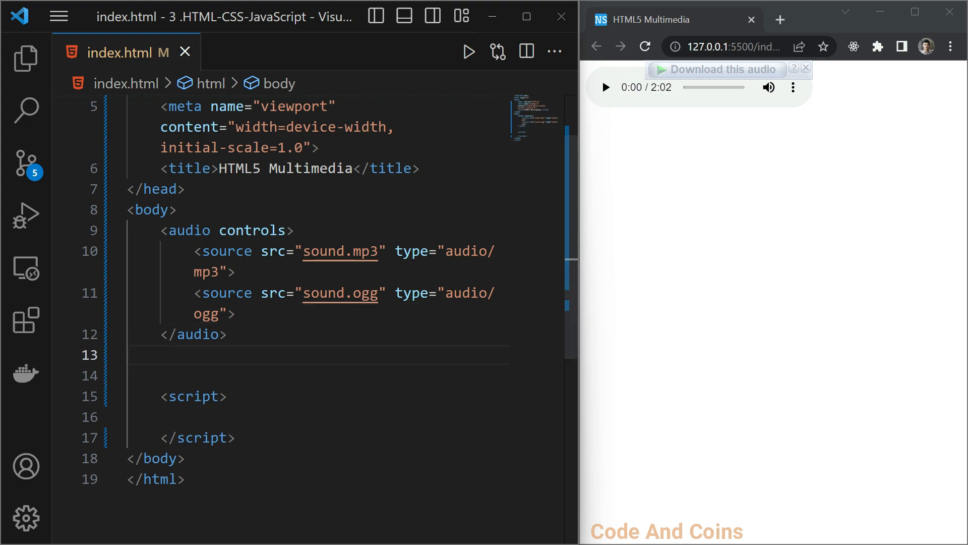
pyautogui.write('bo')
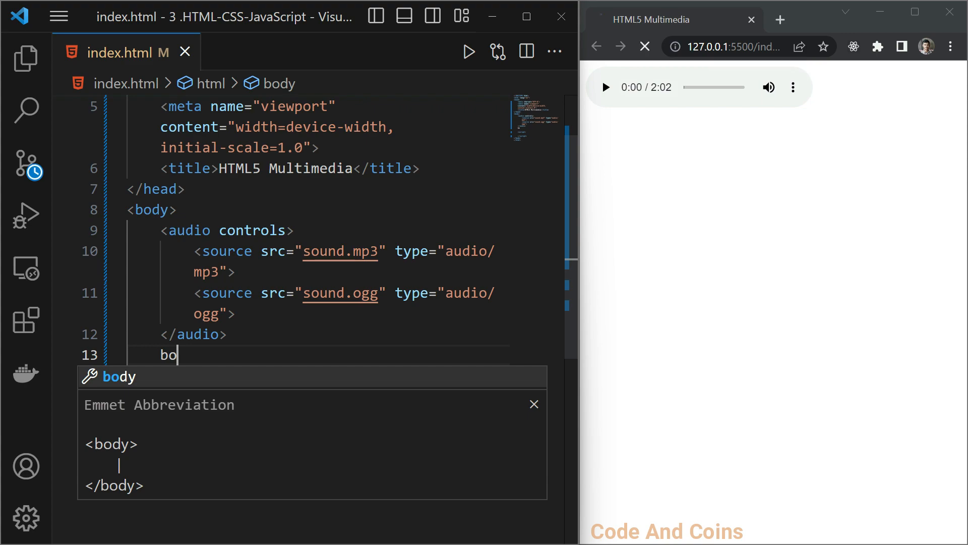
pyautogui.write('utton onclick=""></button>')
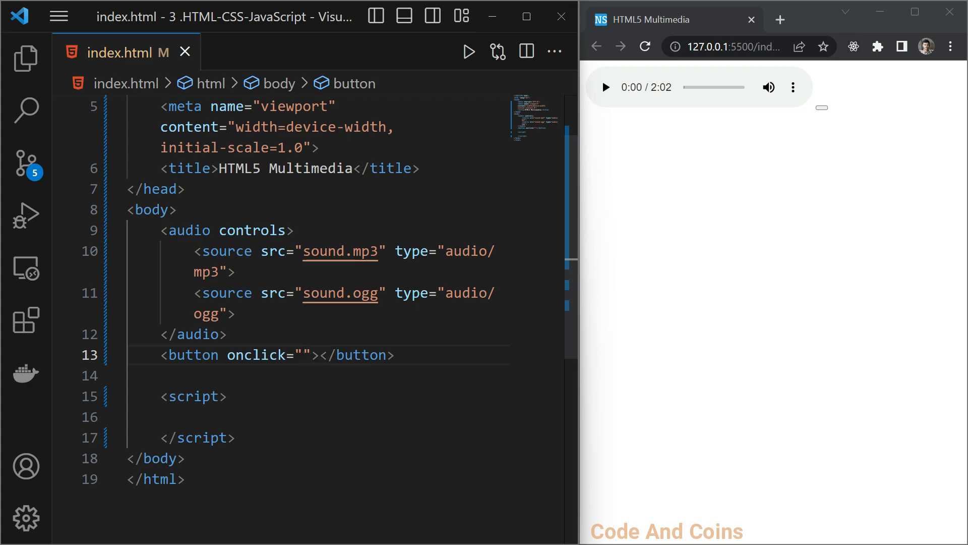
pyautogui.write('Play audio')
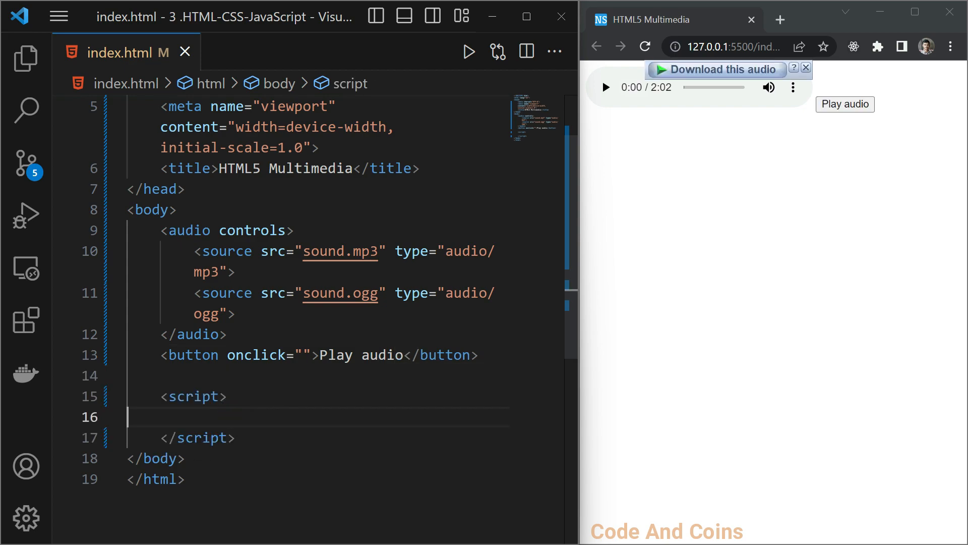
# - In the script, set var audio = document.querySelector("audio") and wire the button to audio.play();
pyautogui.write('var audio = document')
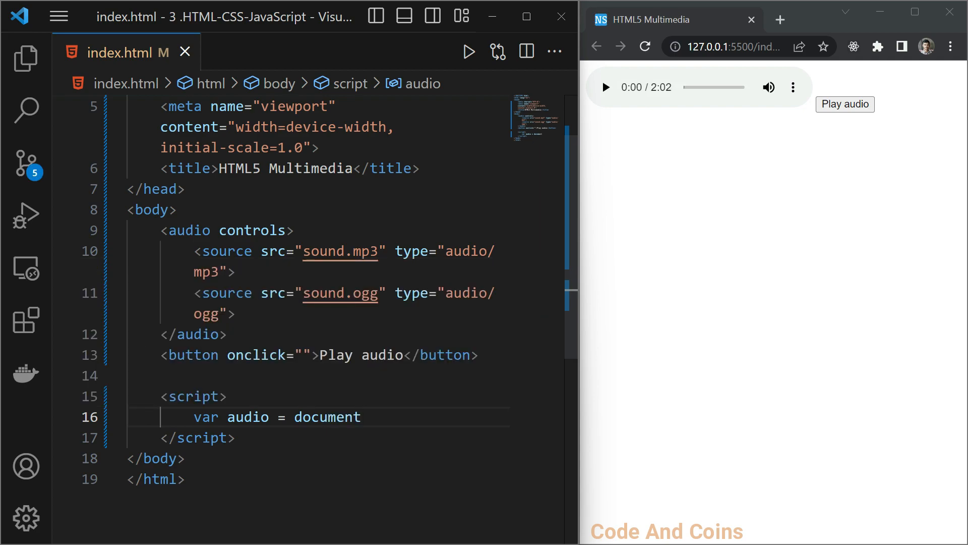
pyautogui.write('.querySelector("audio");')
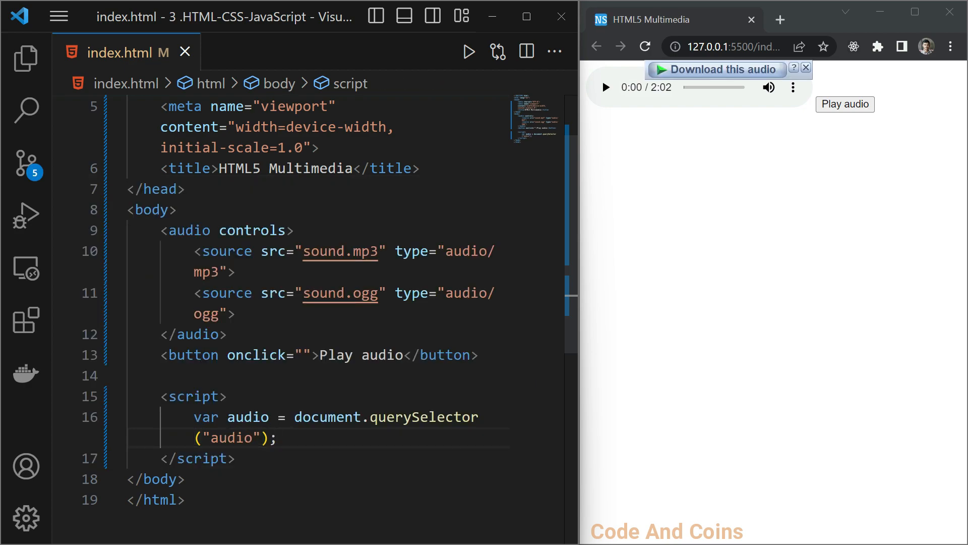
pyautogui.write('audio.')
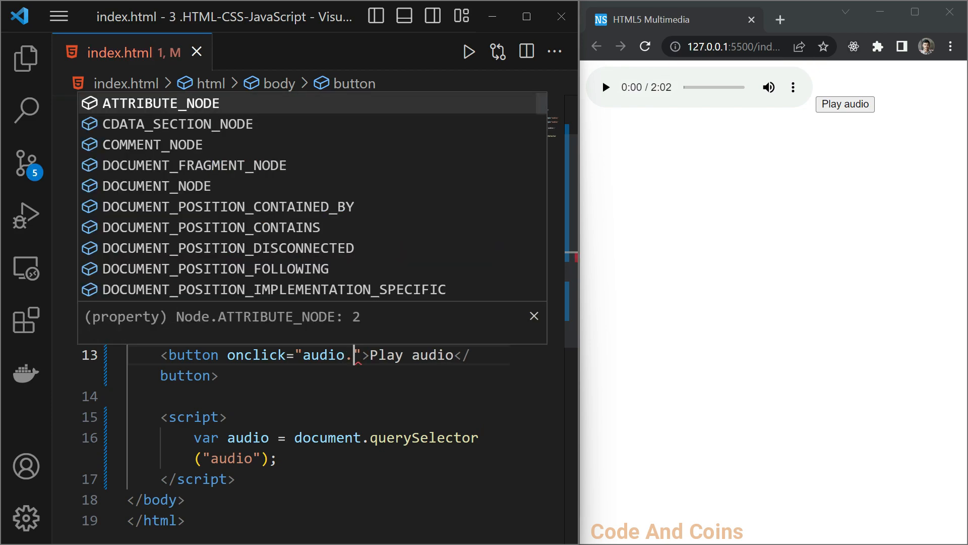
pyautogui.write('play(')
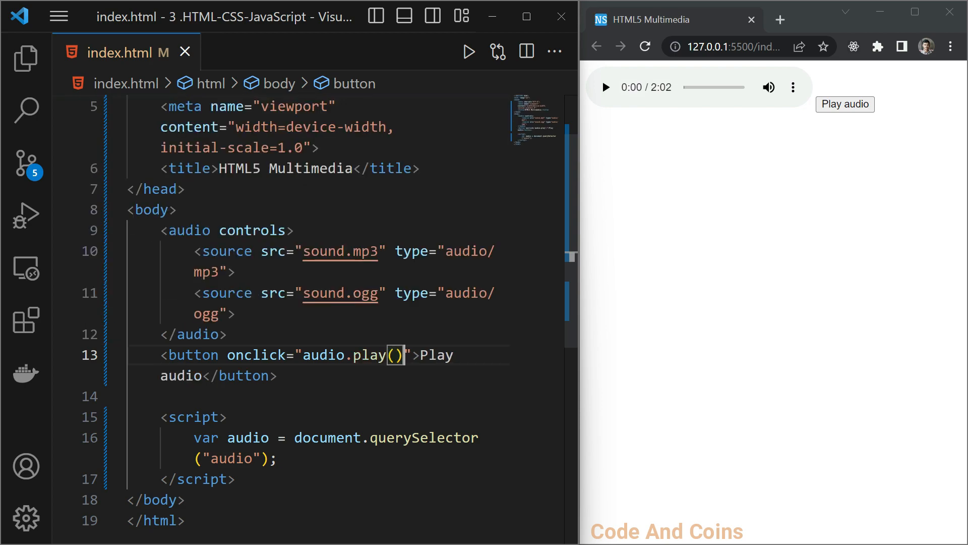
pyautogui.write(';')
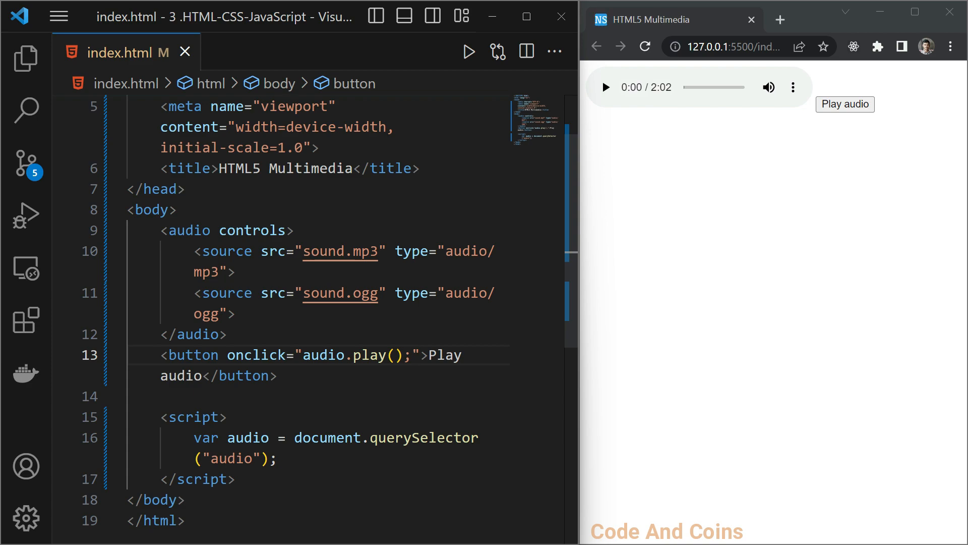
# - Test Play audio, then add a Pause audio button calling audio.pause()
pyautogui.click(413, 355)
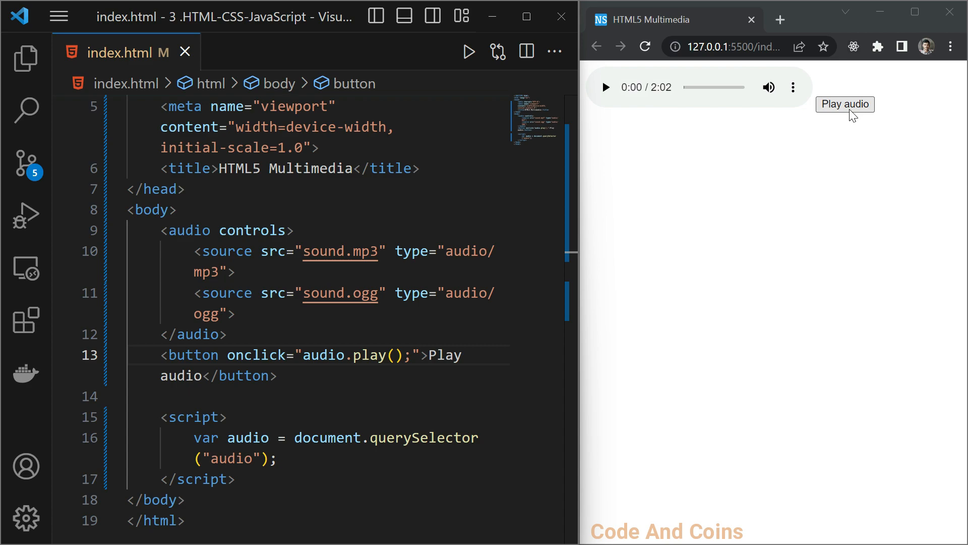
pyautogui.click(845, 104)
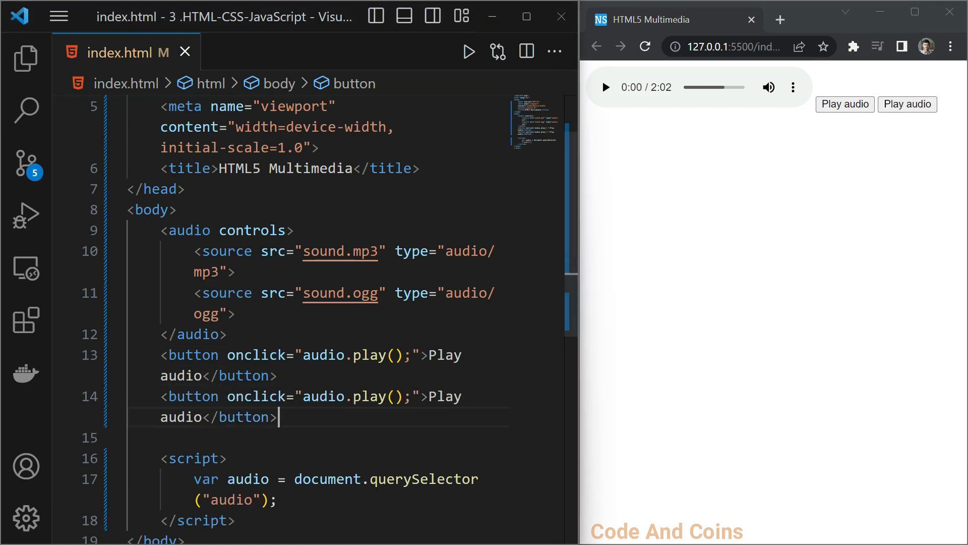
pyautogui.write('pause')
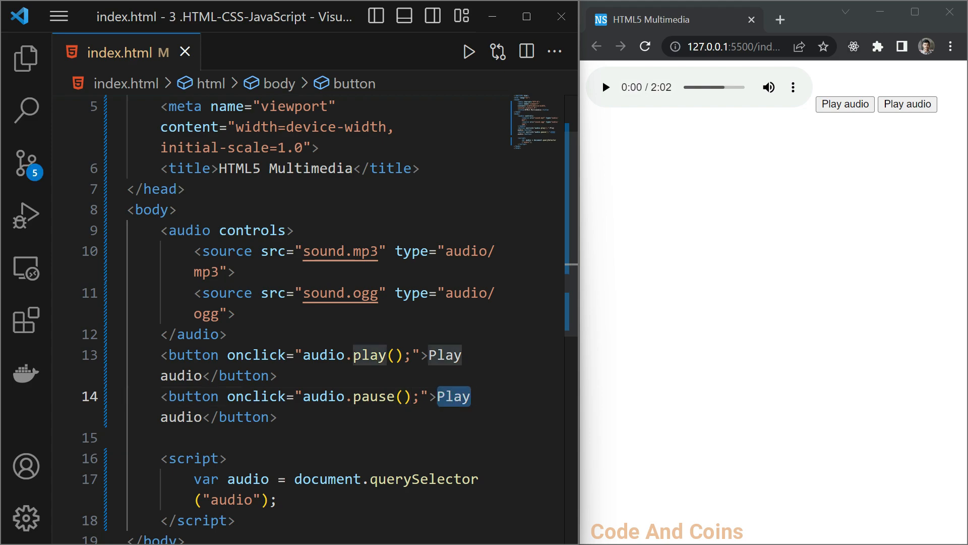
pyautogui.write('Pause')
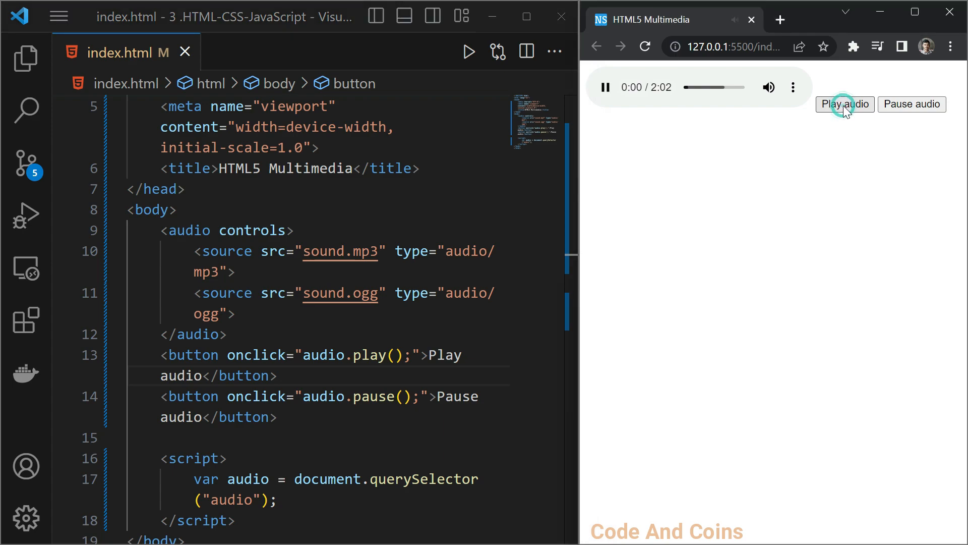
# - Play then pause the audio from the page buttons, stopping at 0:03
pyautogui.click(845, 103)
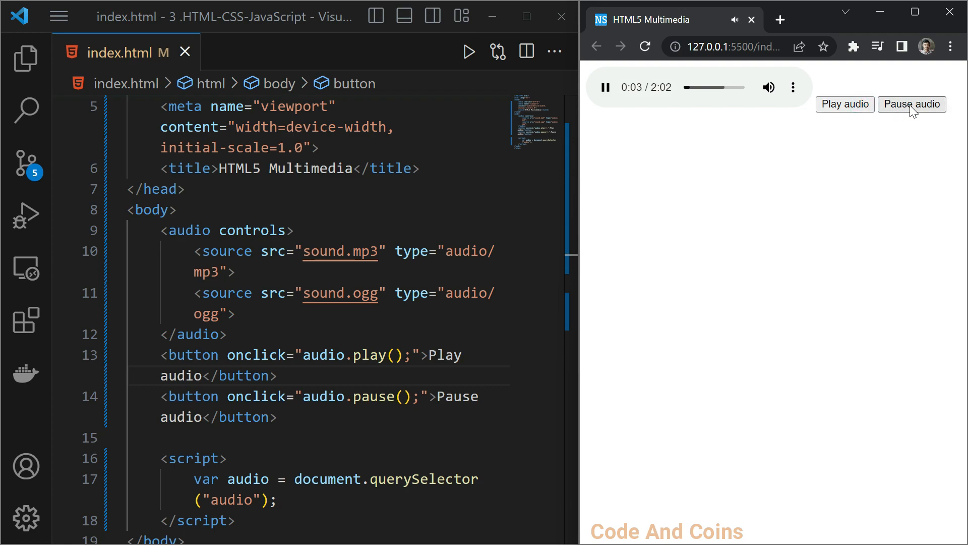
pyautogui.click(912, 104)
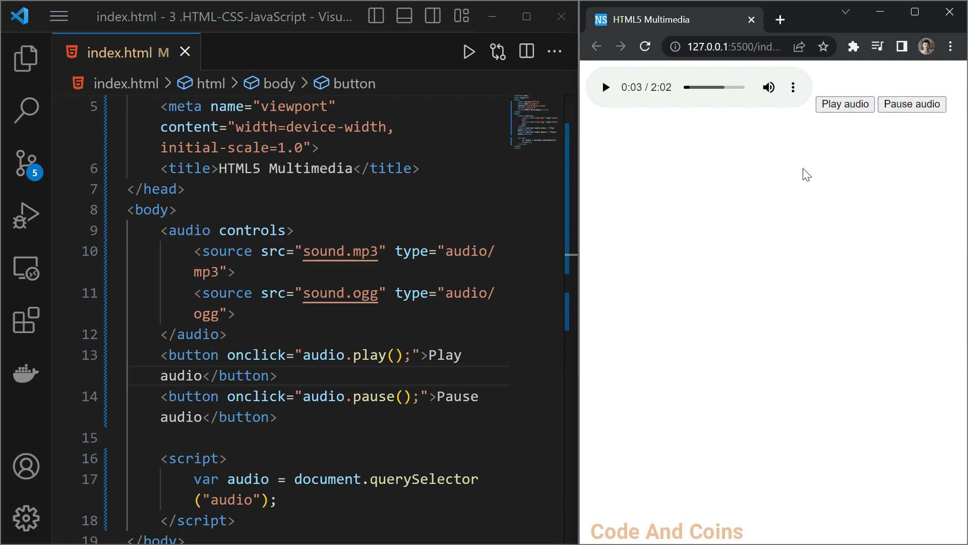
pyautogui.click(277, 499)
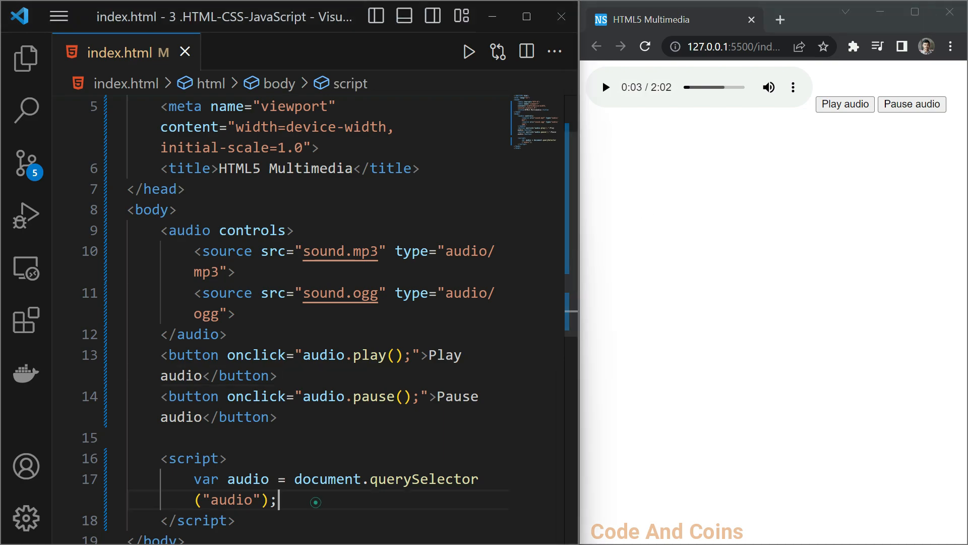
# - Define function showProperty() with a console.log of "Paused?:" and audio.paused
pyautogui.press('Enter')
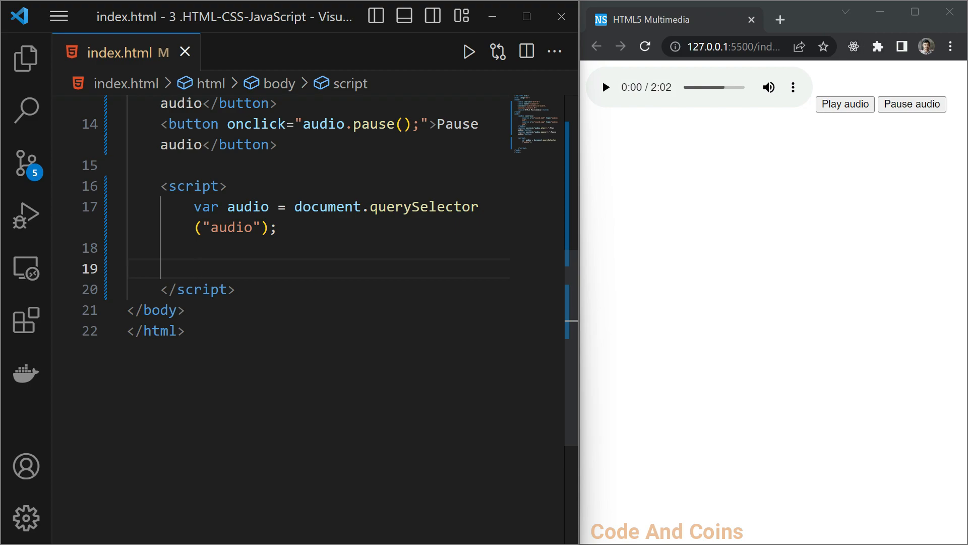
pyautogui.write('function')
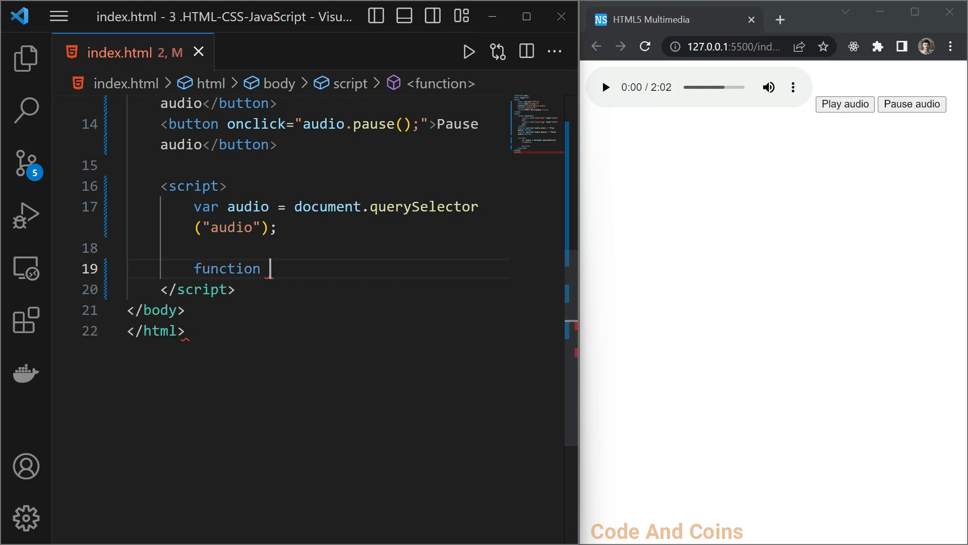
pyautogui.write('showProperty() {')
pyautogui.write('console')
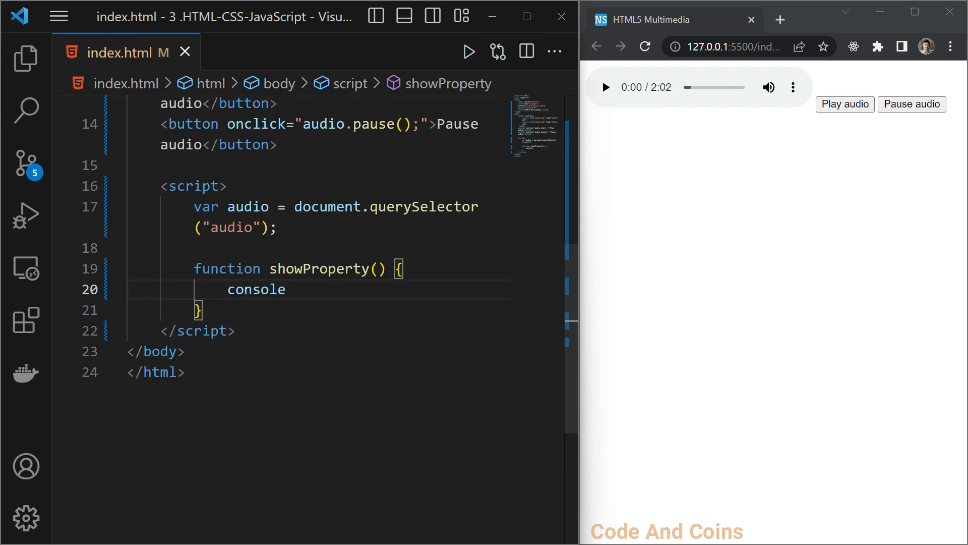
pyautogui.write('.log(')
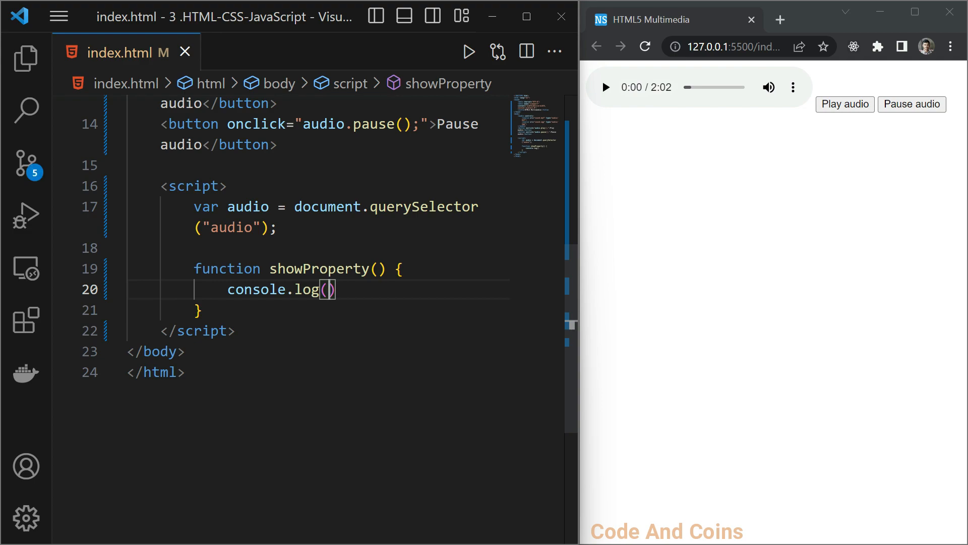
pyautogui.write('"Paused"')
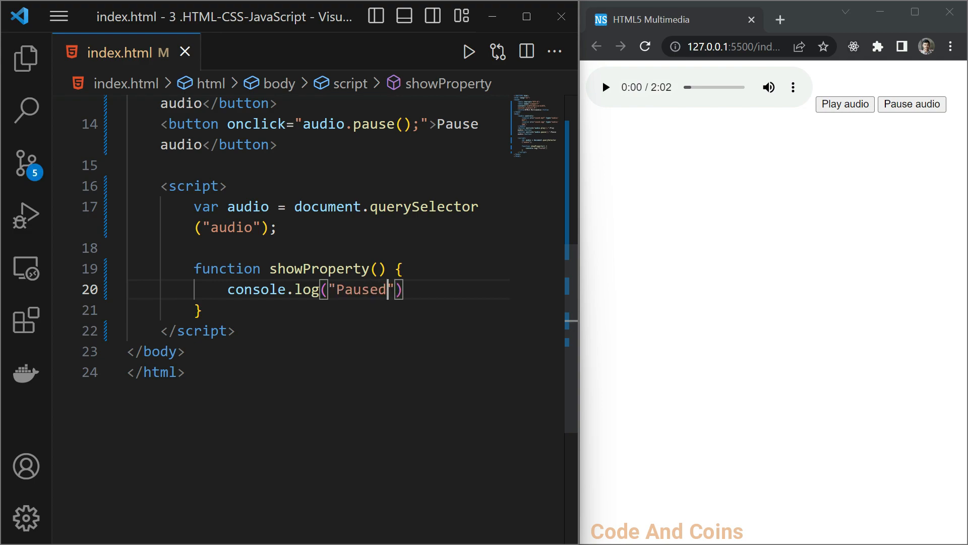
pyautogui.write('?:')
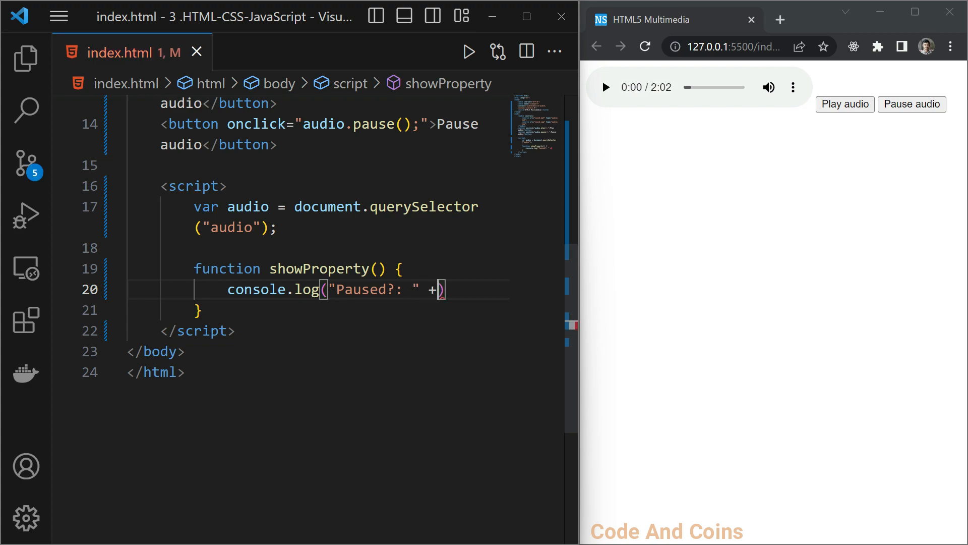
pyautogui.write('audio.paused')
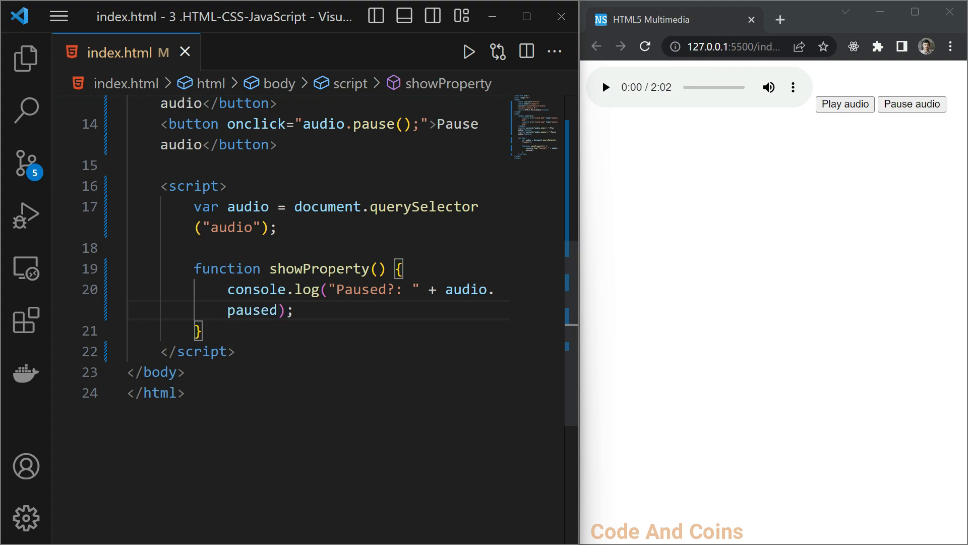
# - Make the second log line show Current time with audio.currentTime
pyautogui.click(295, 309)
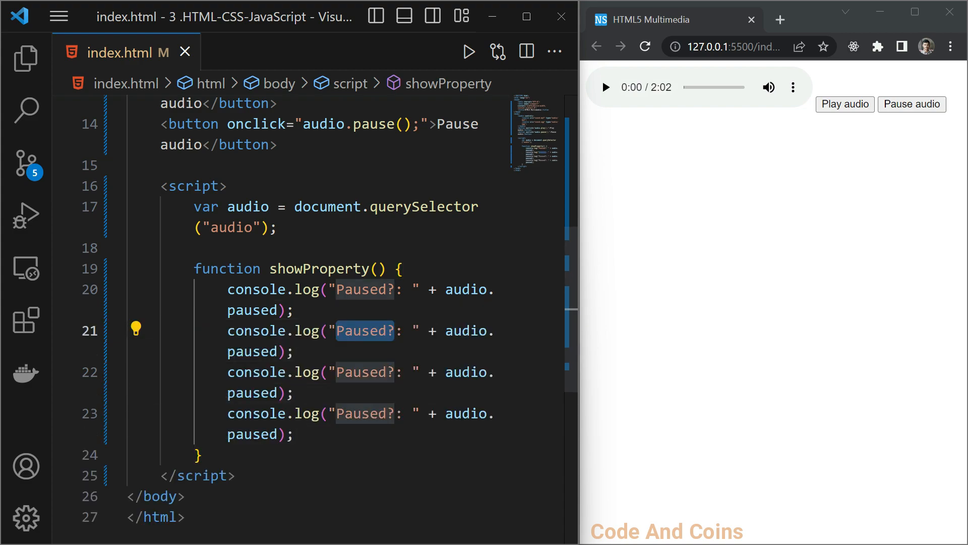
pyautogui.write('CUrr')
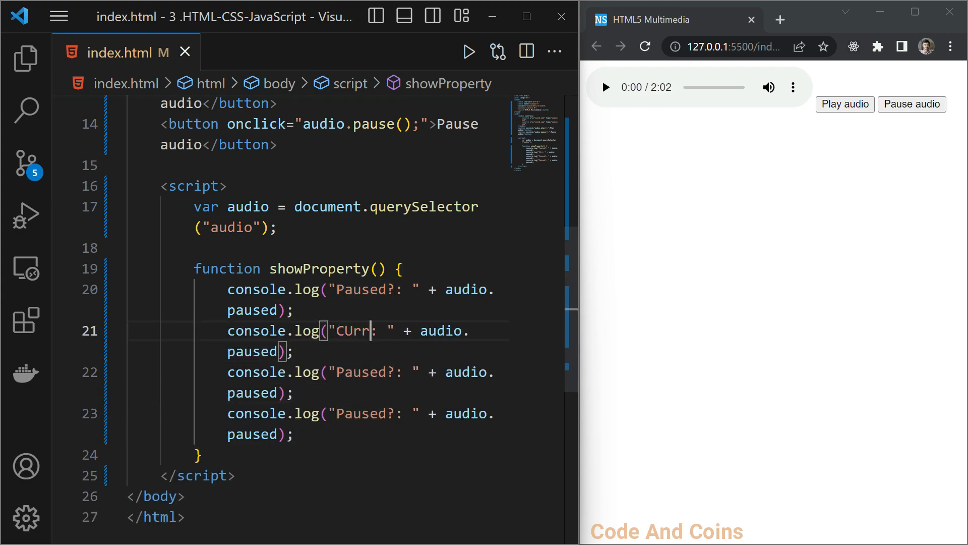
pyautogui.write('ent ti')
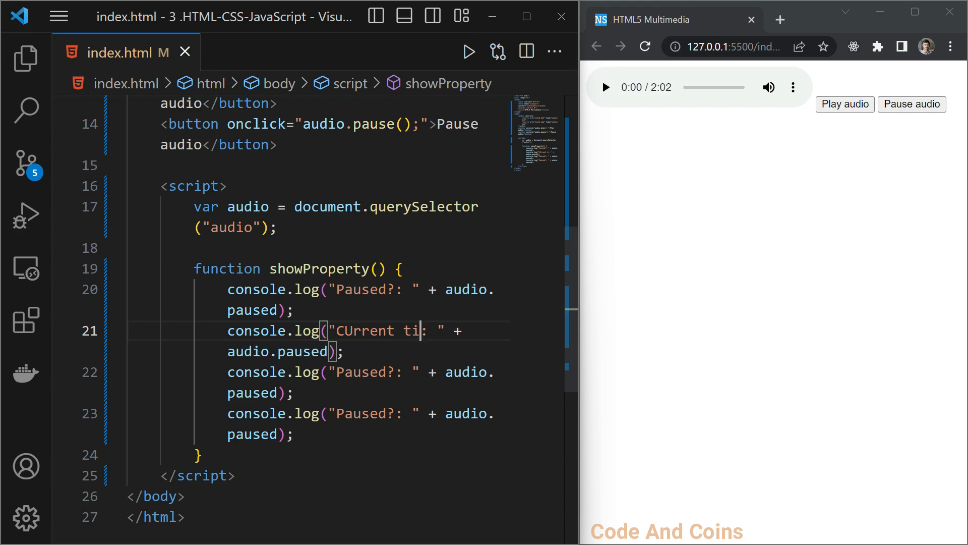
pyautogui.write('me')
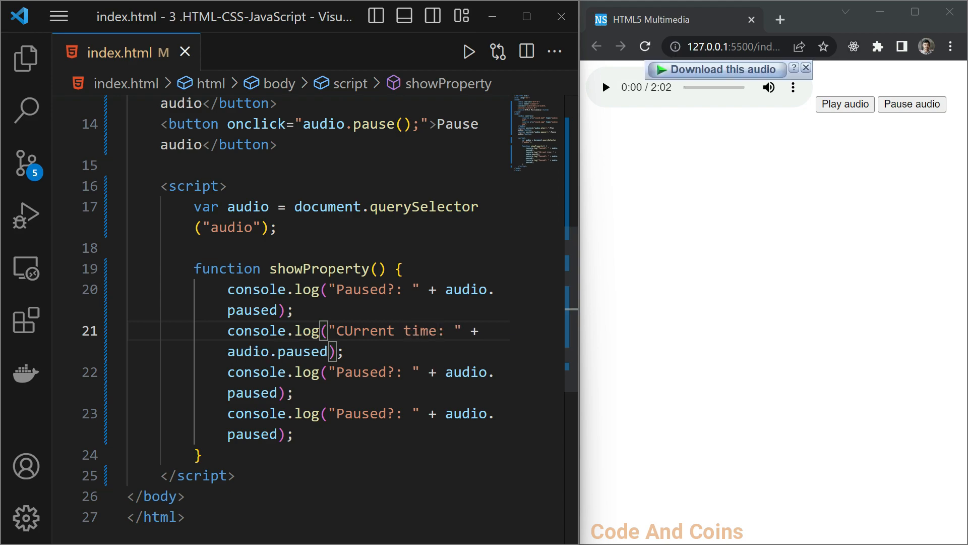
pyautogui.doubleClick(302, 351)
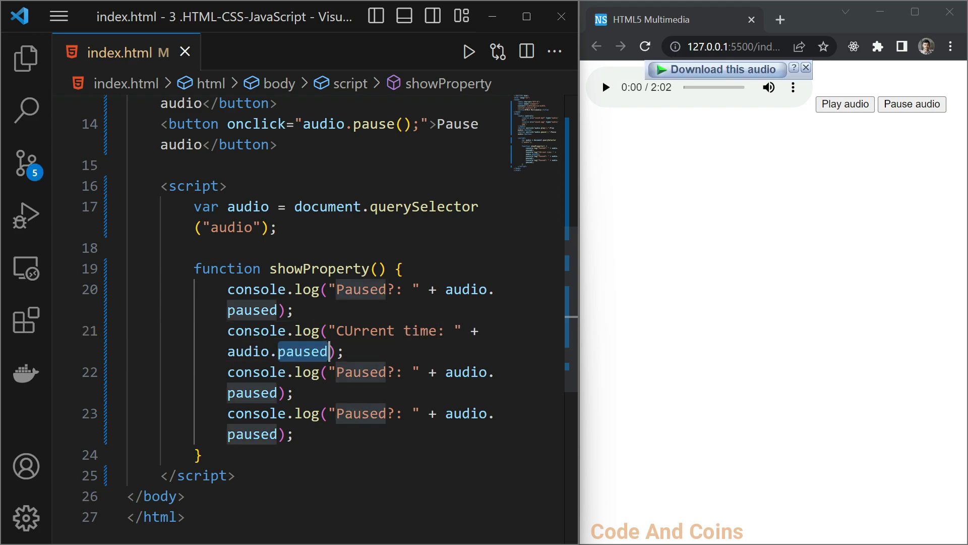
pyautogui.write('currentTime')
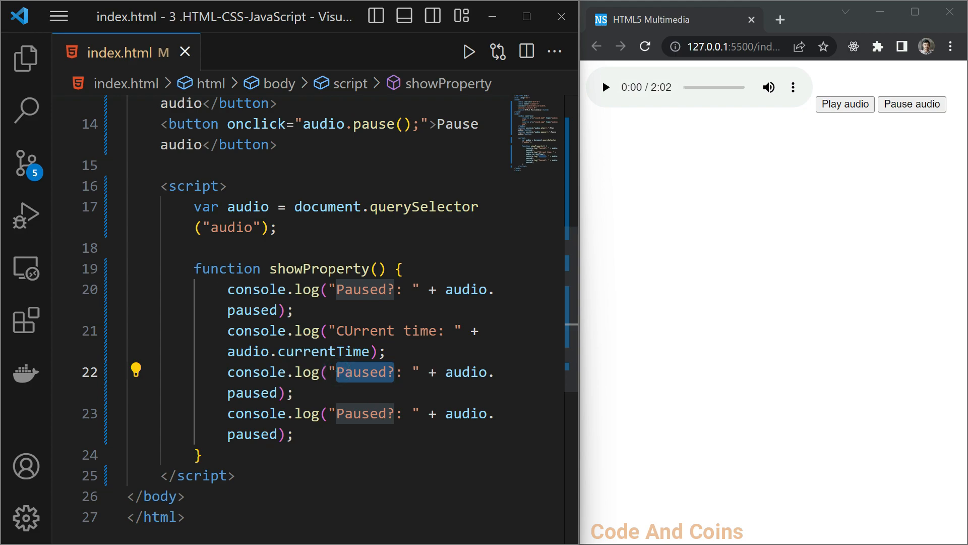
# - Make the third and fourth log lines show Duration (audio.duration) and Volume (audio.volume)
pyautogui.write('Durat')
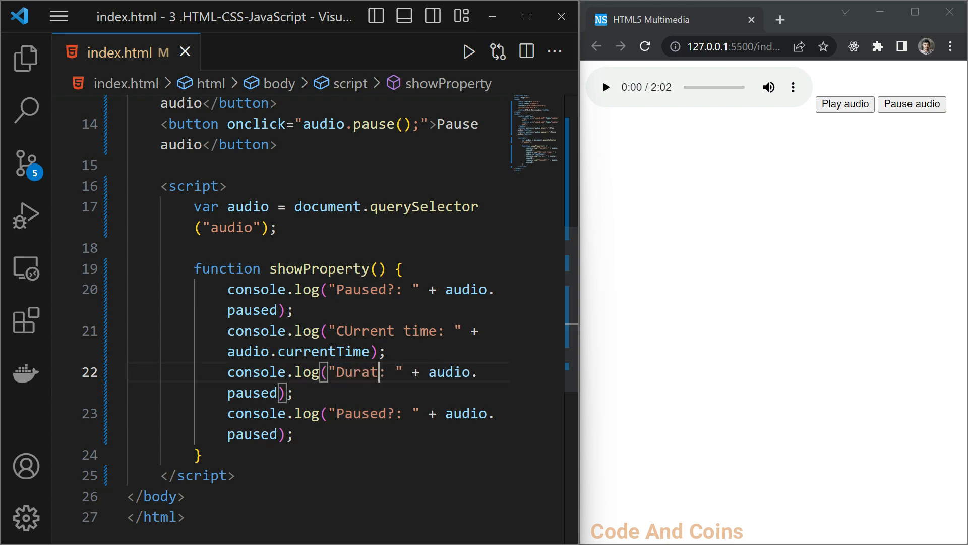
pyautogui.write('ion:')
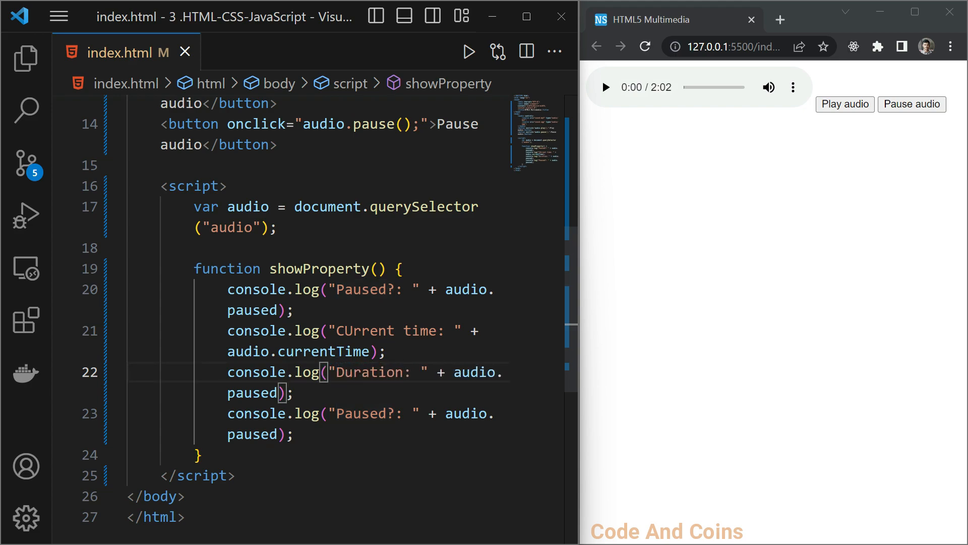
pyautogui.doubleClick(252, 393)
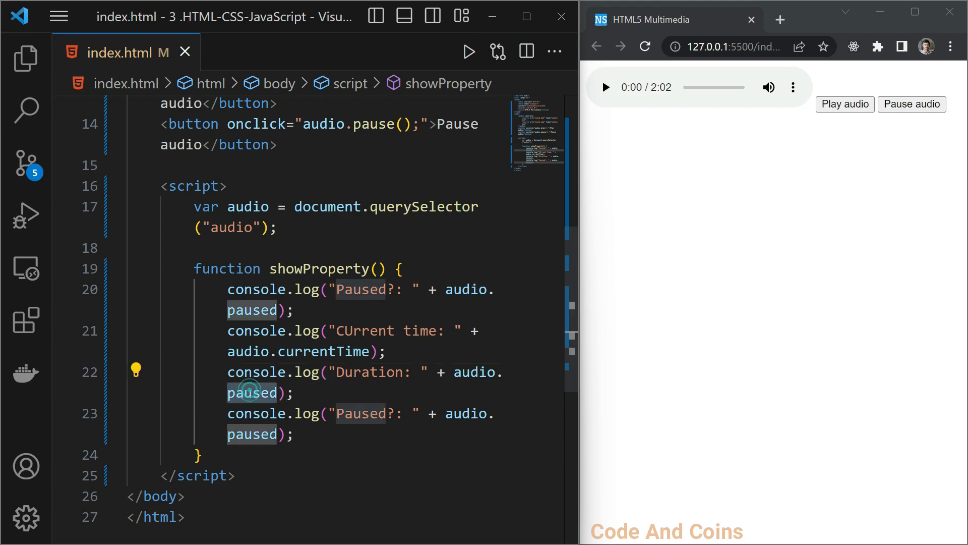
pyautogui.write('duration')
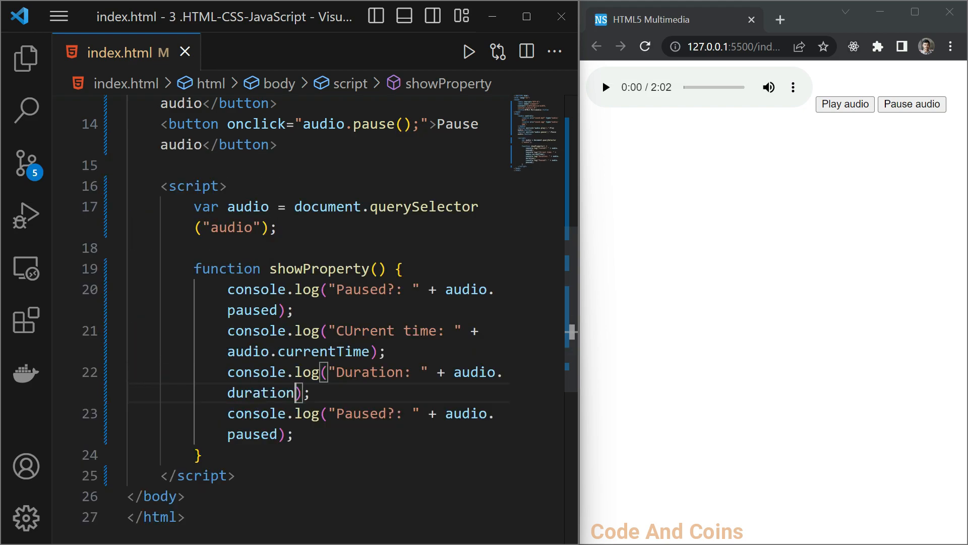
pyautogui.doubleClick(370, 413)
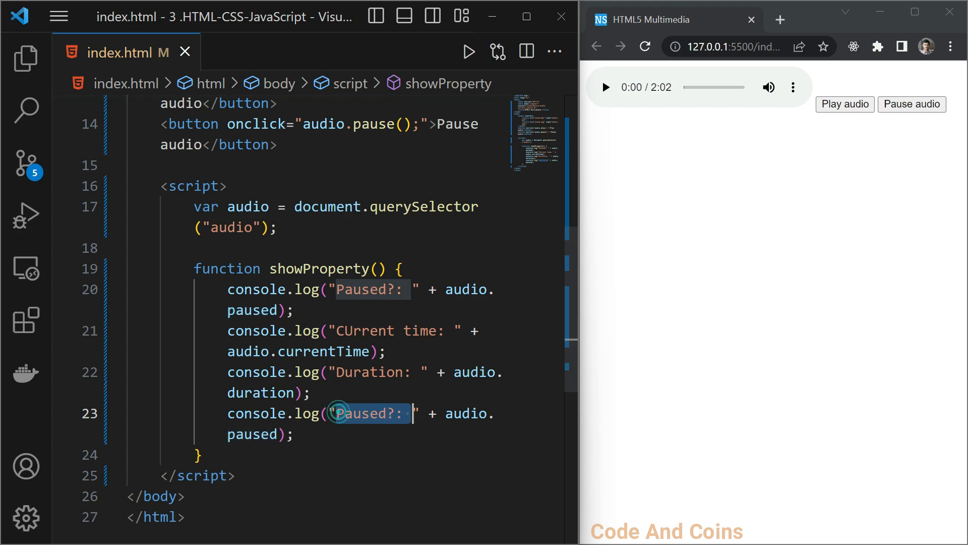
pyautogui.write('V')
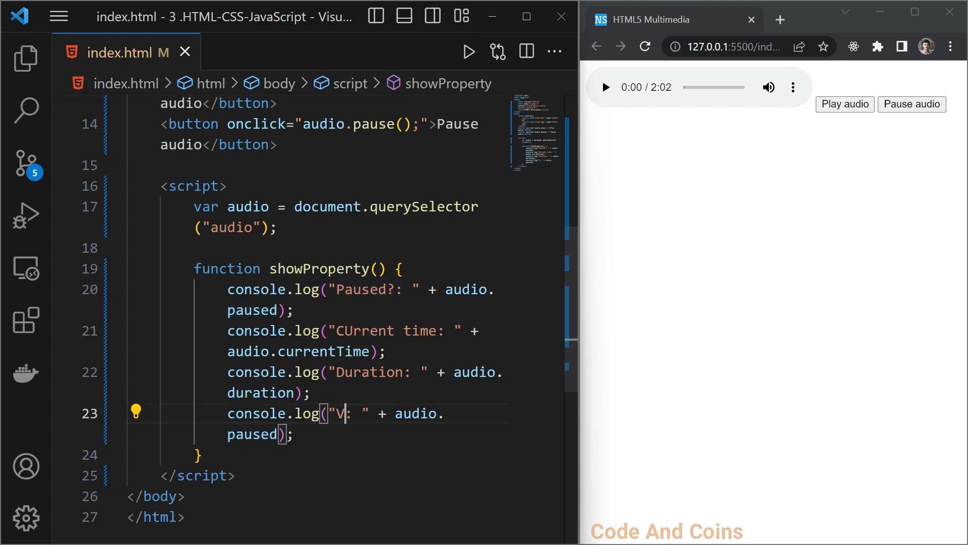
pyautogui.write('loume')
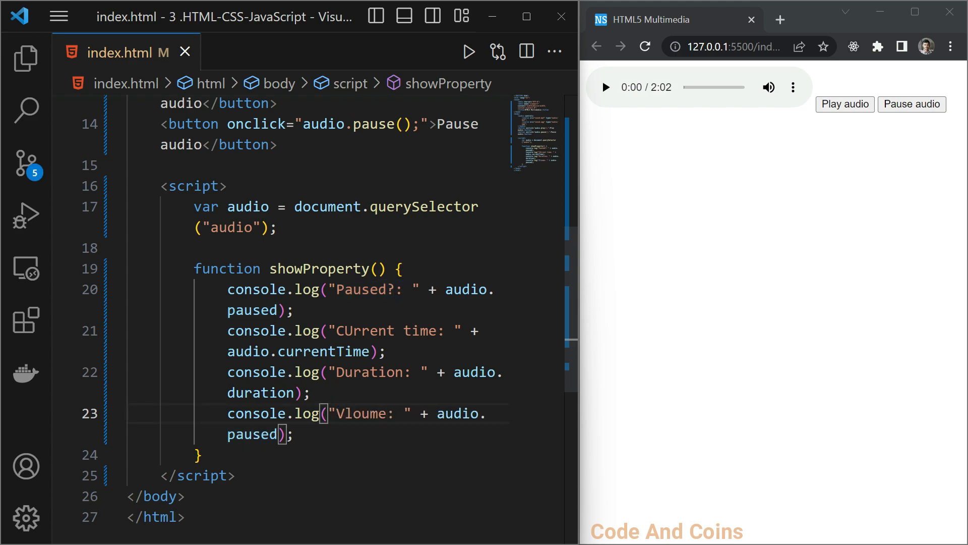
pyautogui.doubleClick(252, 434)
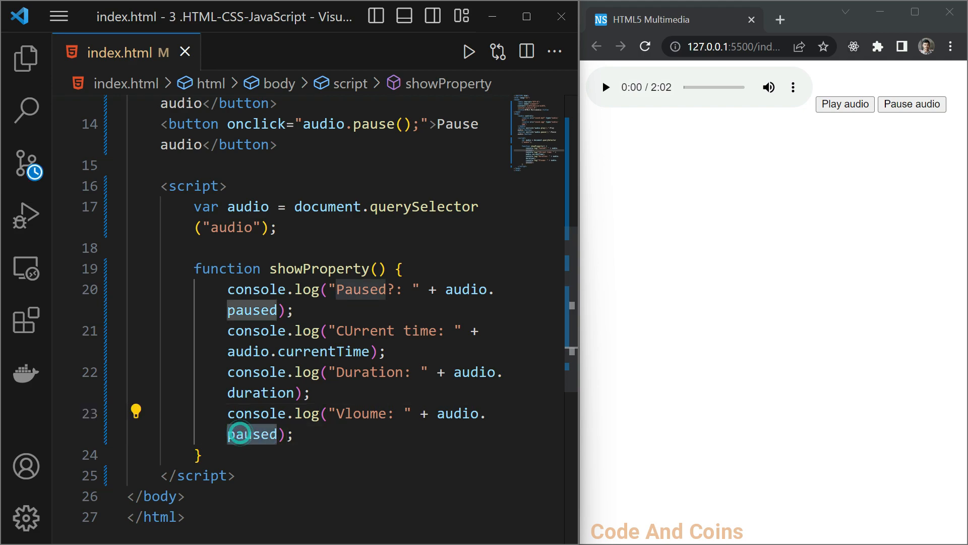
pyautogui.write('volume')
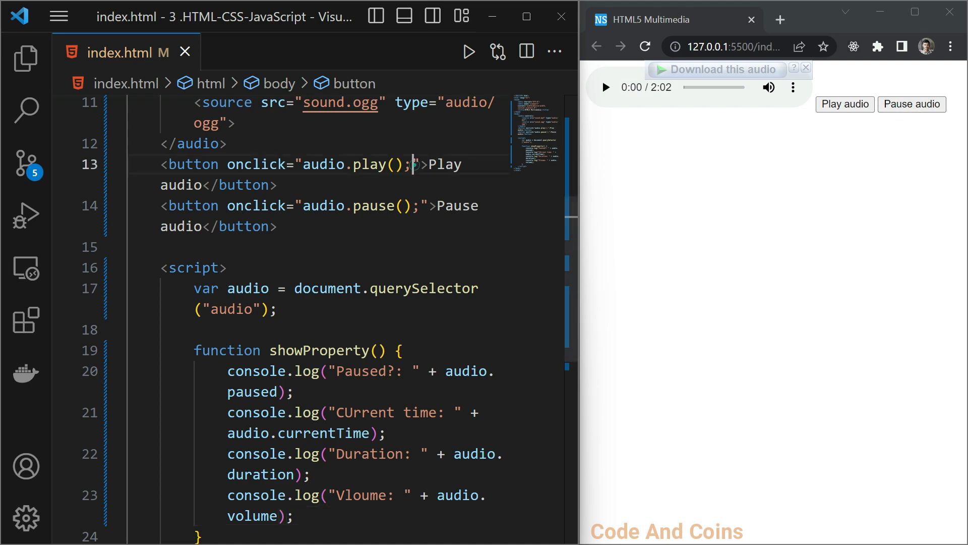
# - Call showProperty() from the Play audio handler and test it in the page
pyautogui.write('sh')
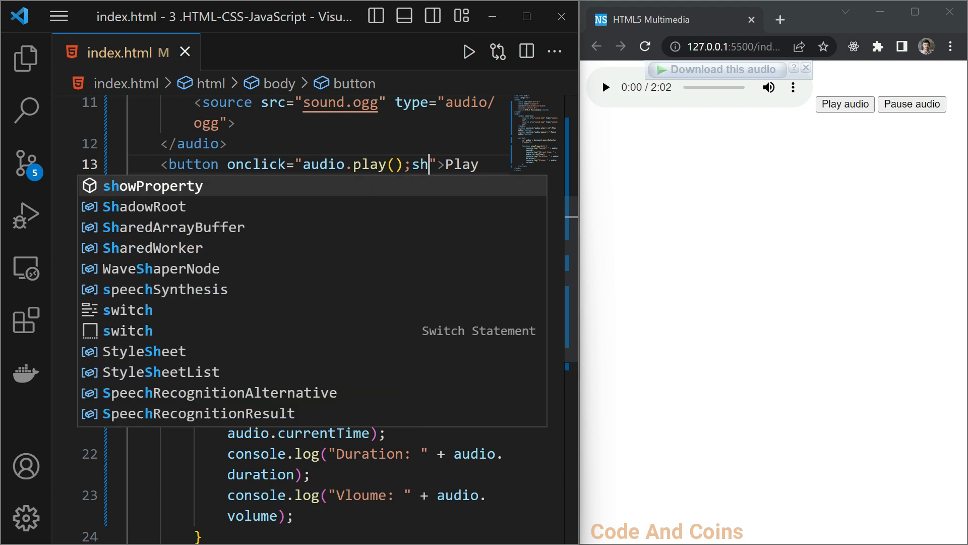
pyautogui.press('Tab')
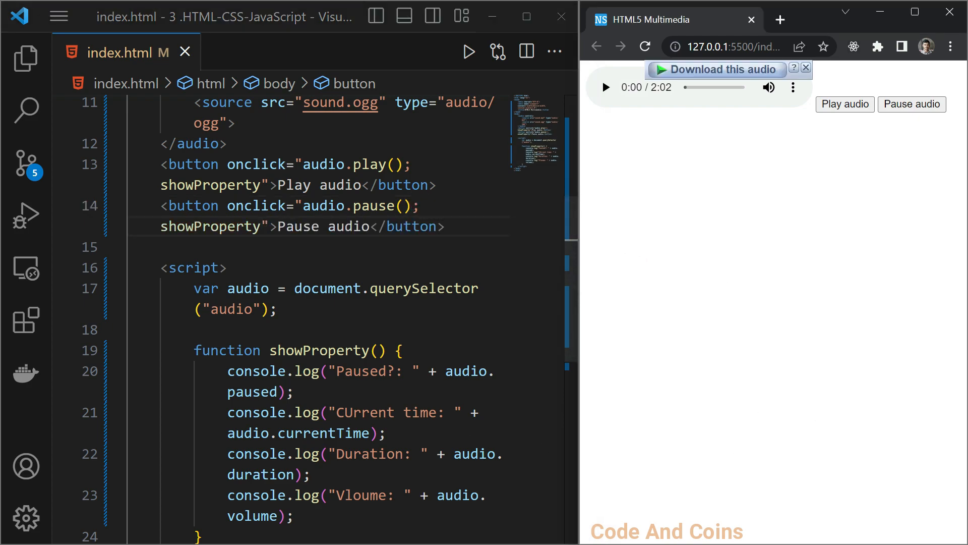
pyautogui.click(807, 435)
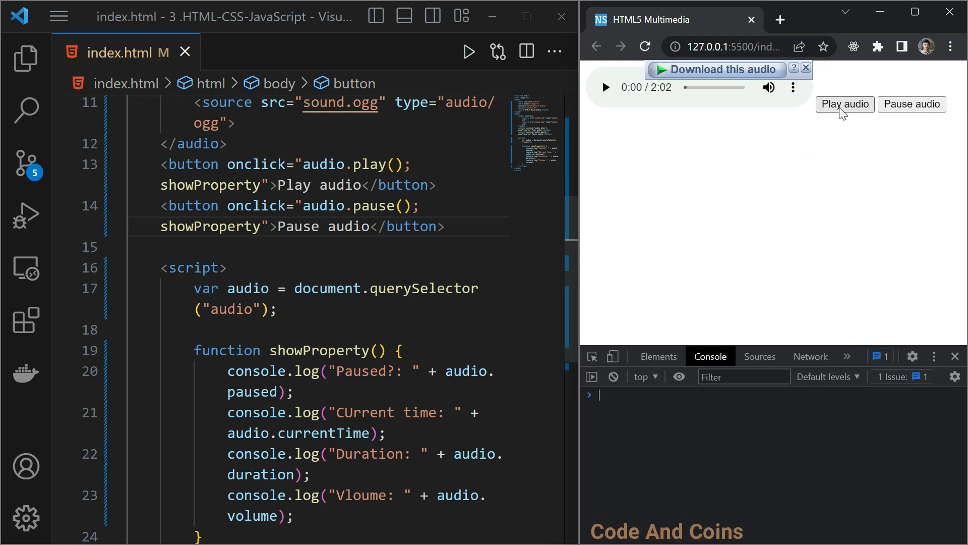
pyautogui.click(844, 104)
pyautogui.write('()')
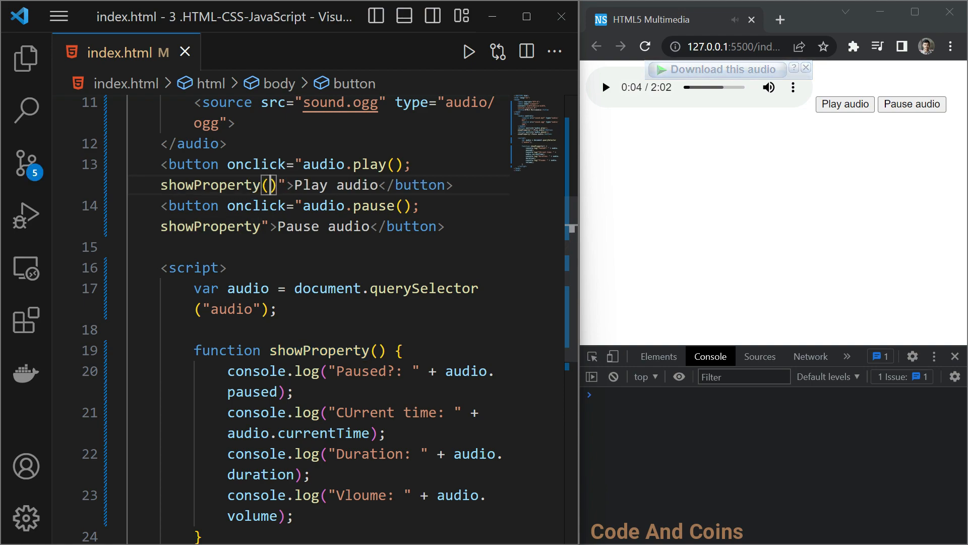
# - Add showProperty() to the Pause audio handler and test play, volume and pause
pyautogui.doubleClick(320, 350)
pyautogui.write('()')
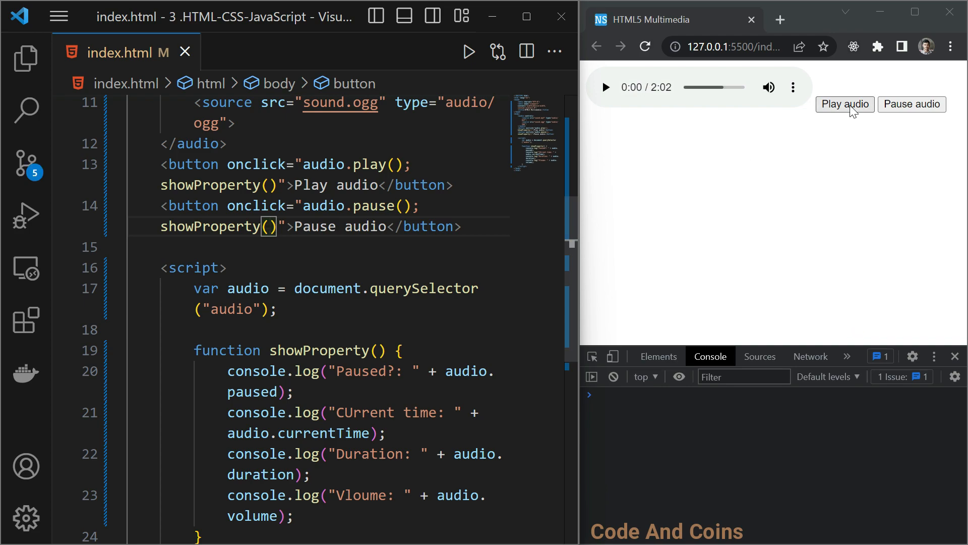
pyautogui.click(845, 104)
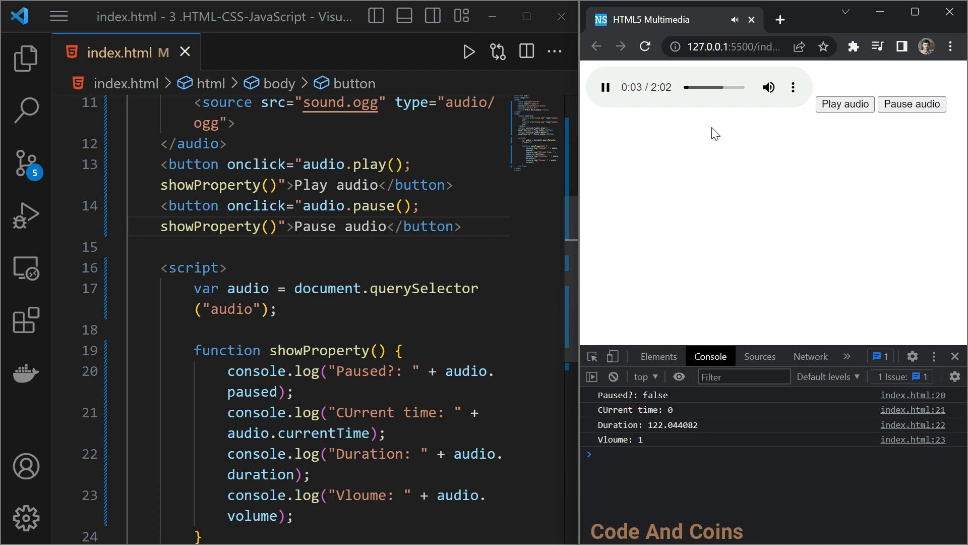
pyautogui.click(769, 87)
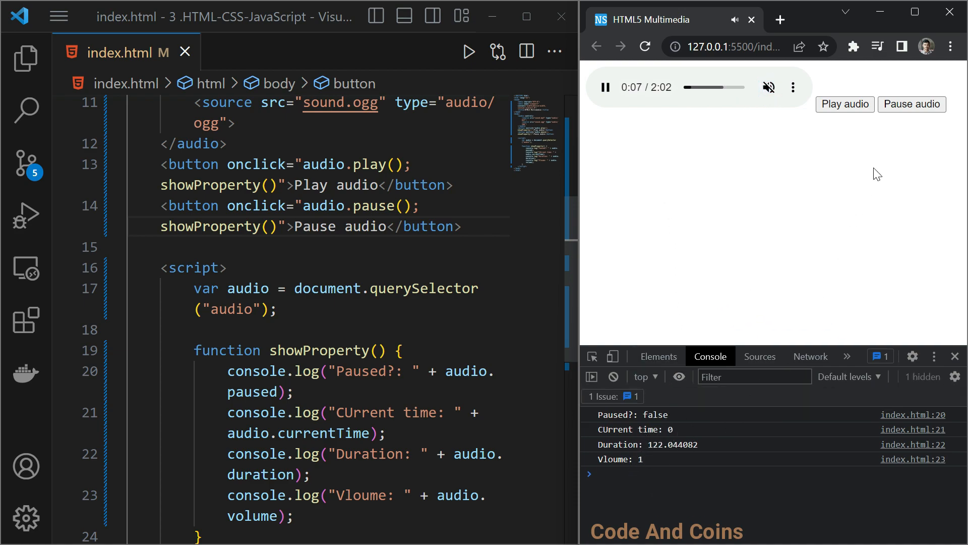
pyautogui.click(911, 104)
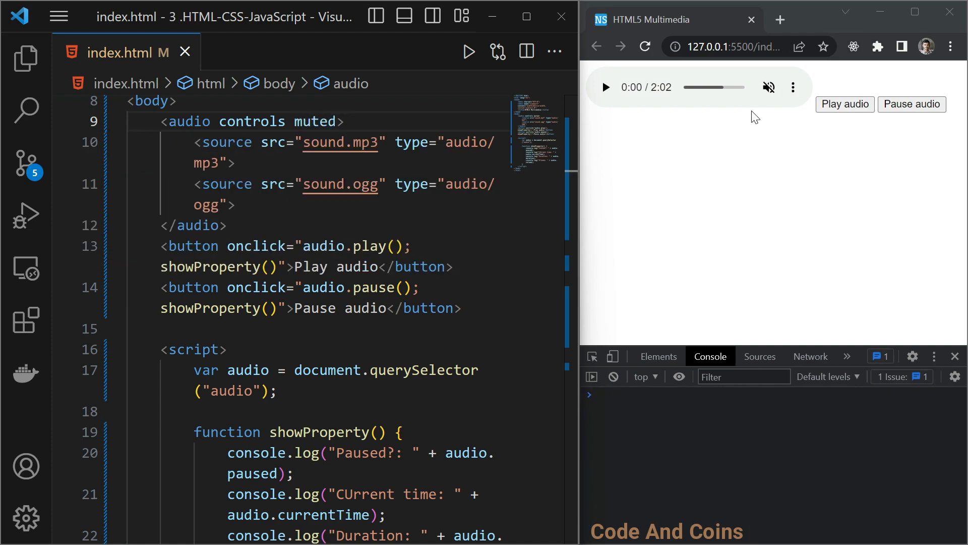
# - Play the muted audio, unmute it, adjust volume and pause to check the logging
pyautogui.click(846, 104)
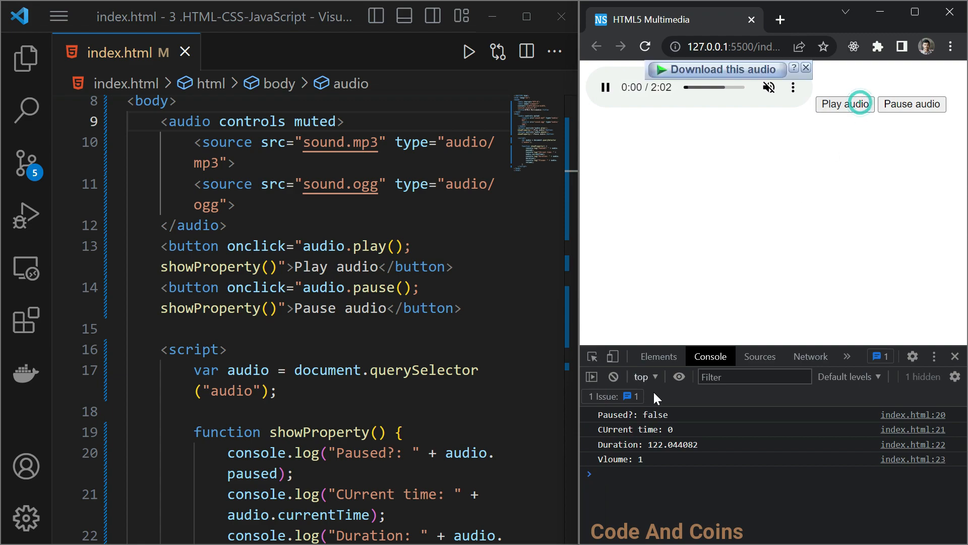
pyautogui.click(844, 103)
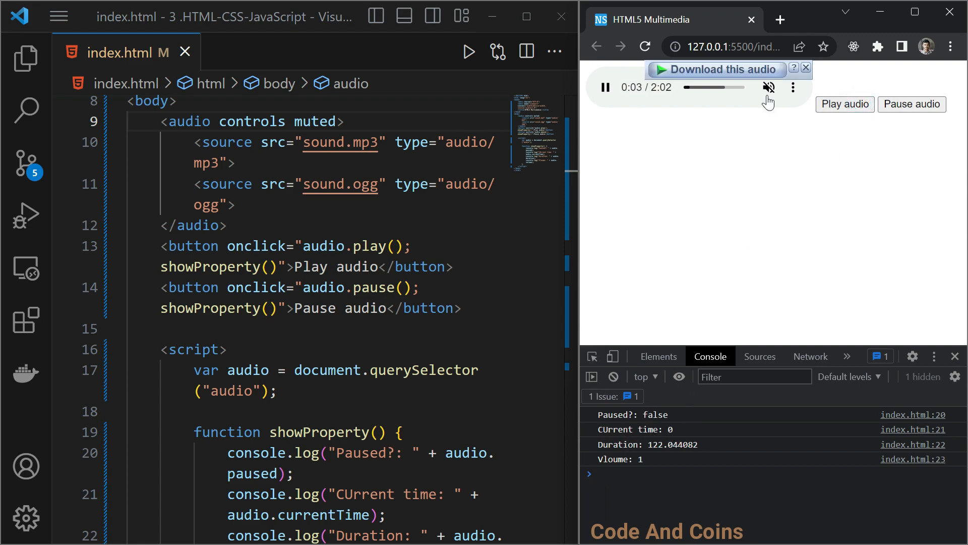
pyautogui.click(768, 87)
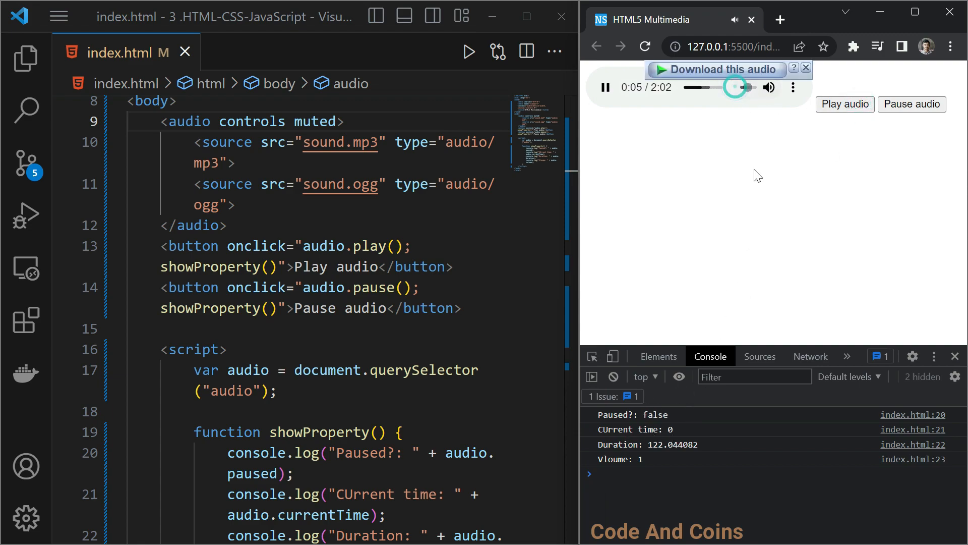
pyautogui.click(911, 104)
pyautogui.write('vide')
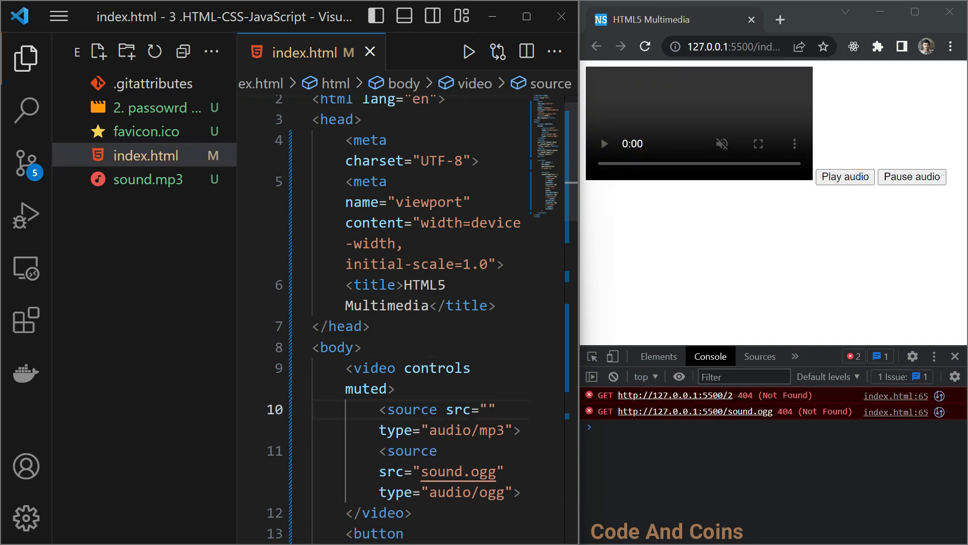
# - Set the video source to the password generator mp4 and give it width 320, height 480
pyautogui.write('passowrd generator.mp4')
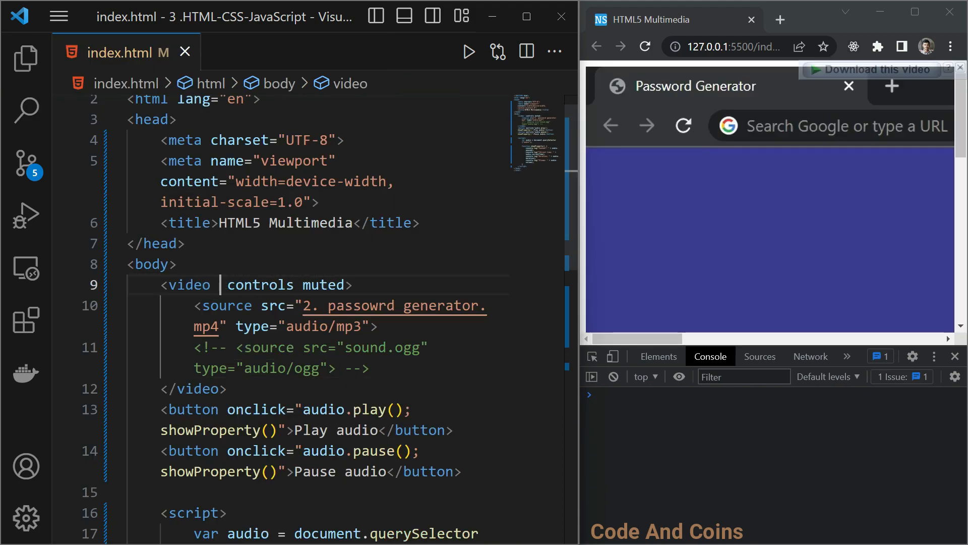
pyautogui.write('width="')
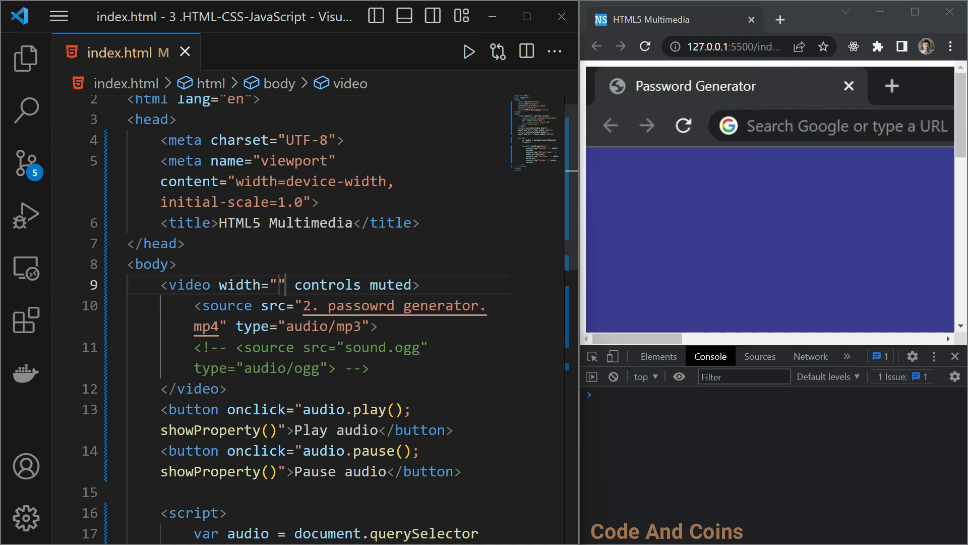
pyautogui.write('320')
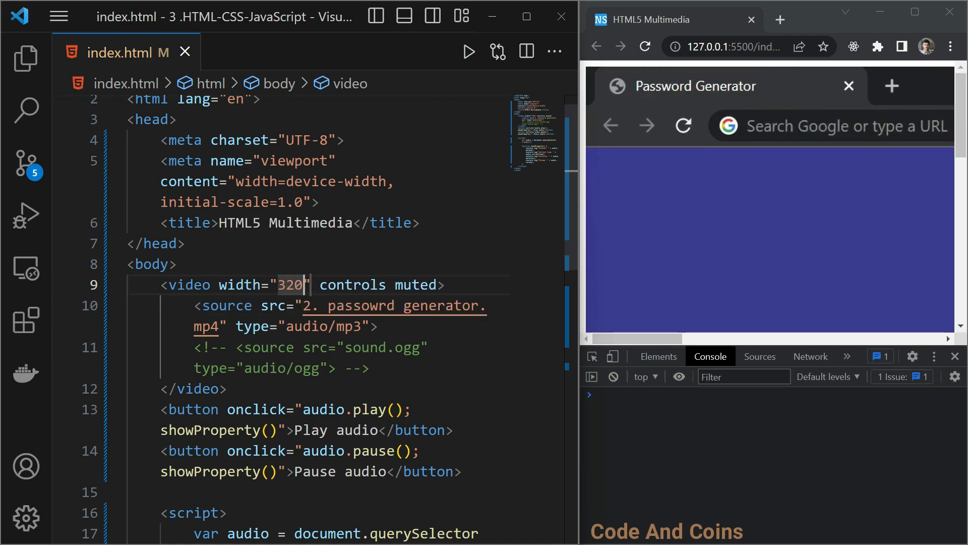
pyautogui.write('height="')
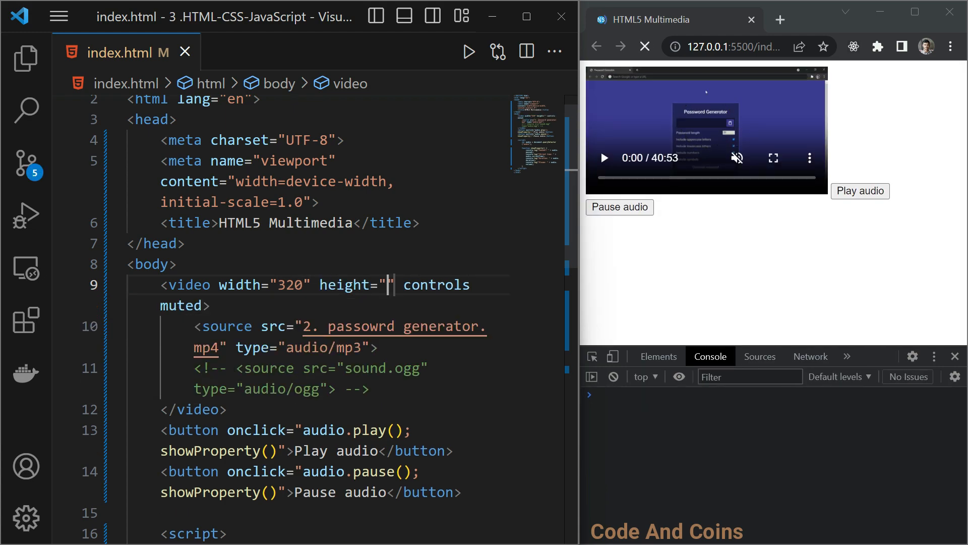
pyautogui.write('489')
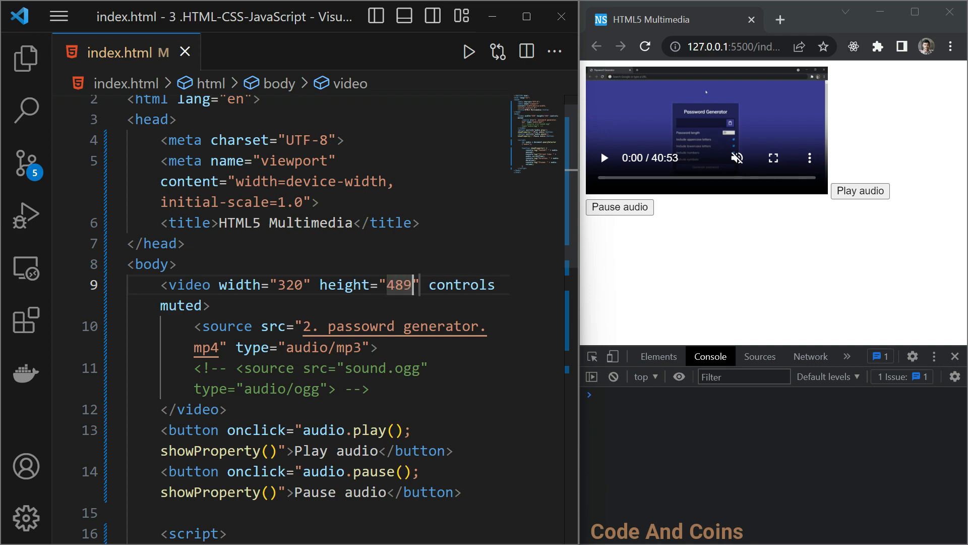
pyautogui.write('480')
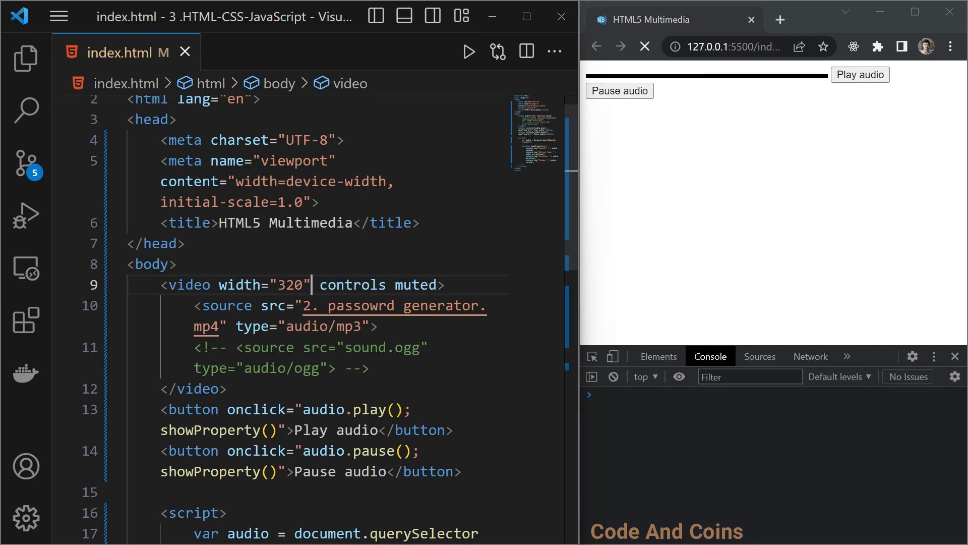
# - Point querySelector at the video element and test play and pause from the page
pyautogui.click(645, 46)
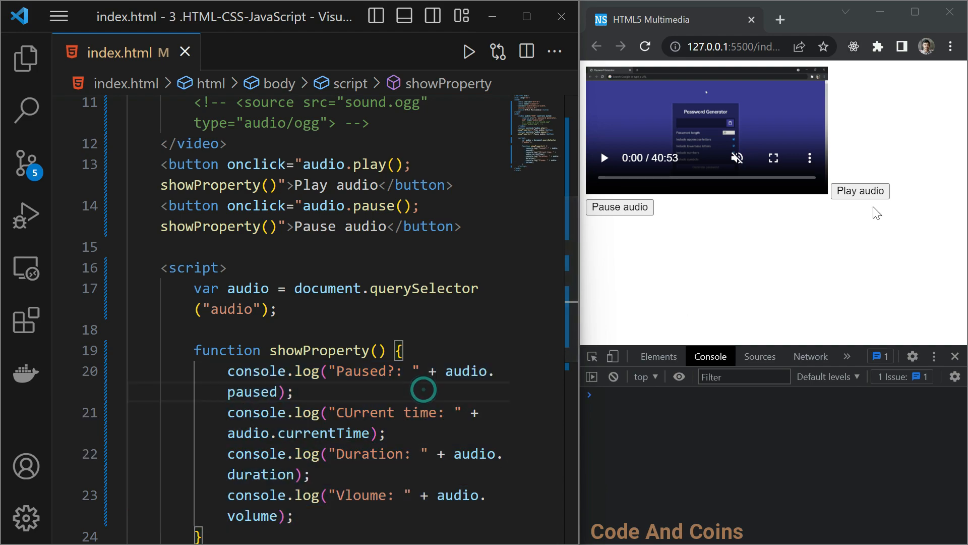
pyautogui.click(620, 207)
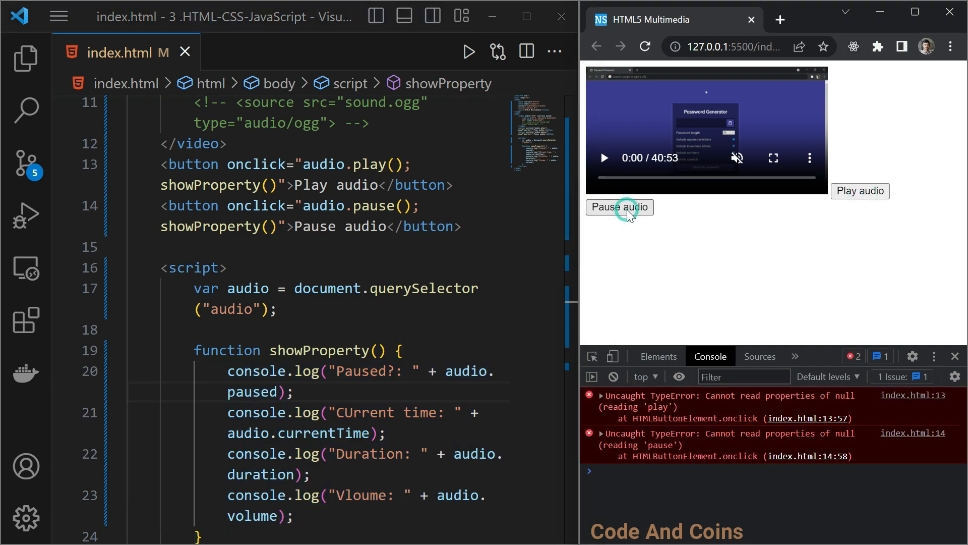
pyautogui.click(619, 207)
pyautogui.write('vide')
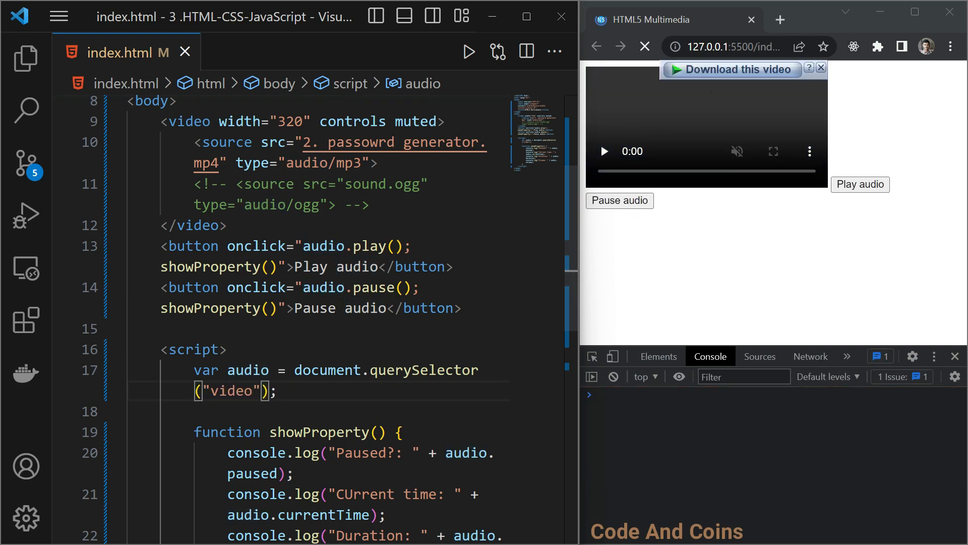
pyautogui.click(860, 183)
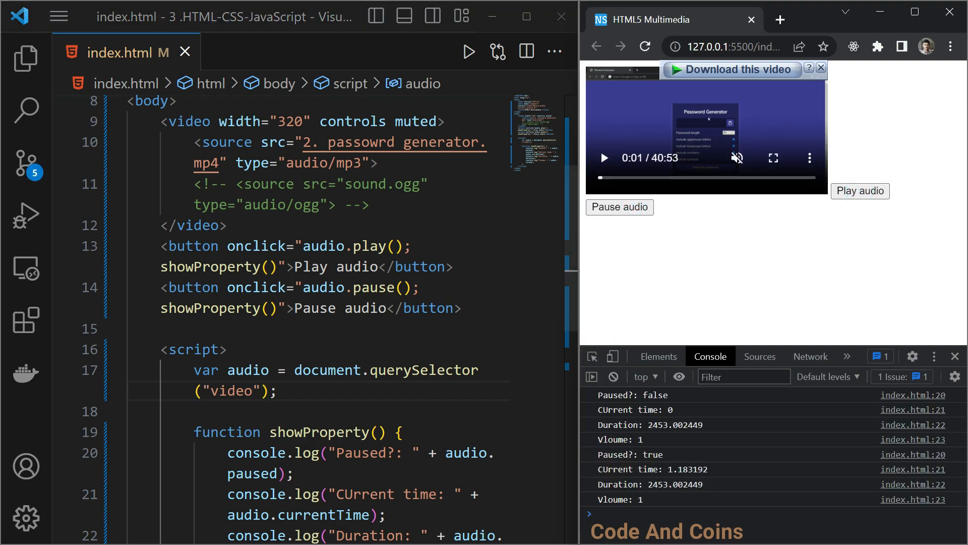
pyautogui.scroll(-3)
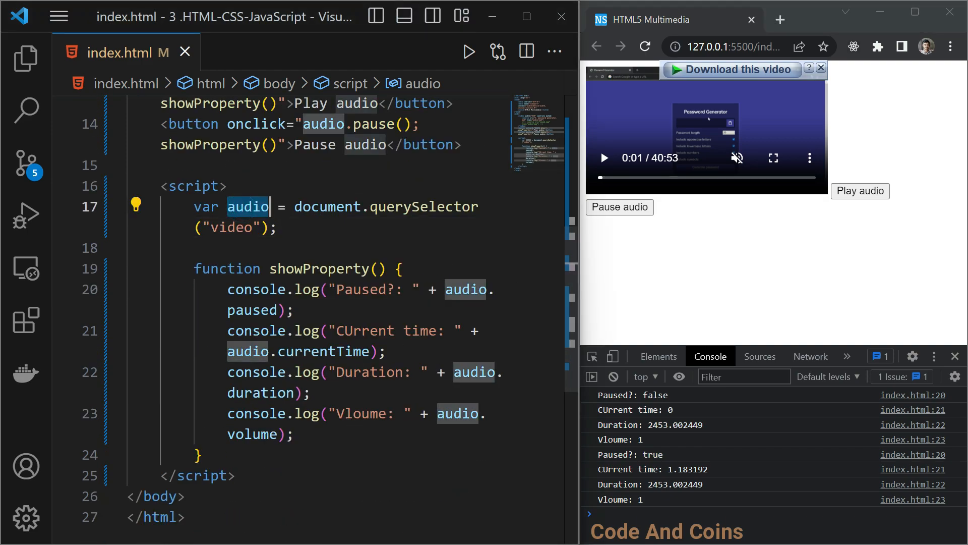
# - Rename the audio variable to video throughout the script and retest the buttons
pyautogui.click(474, 372)
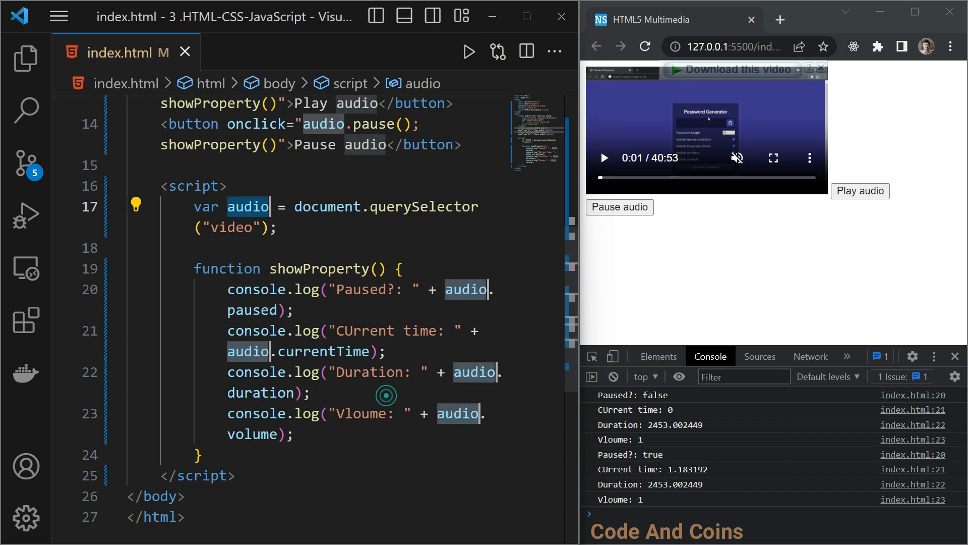
pyautogui.write('video')
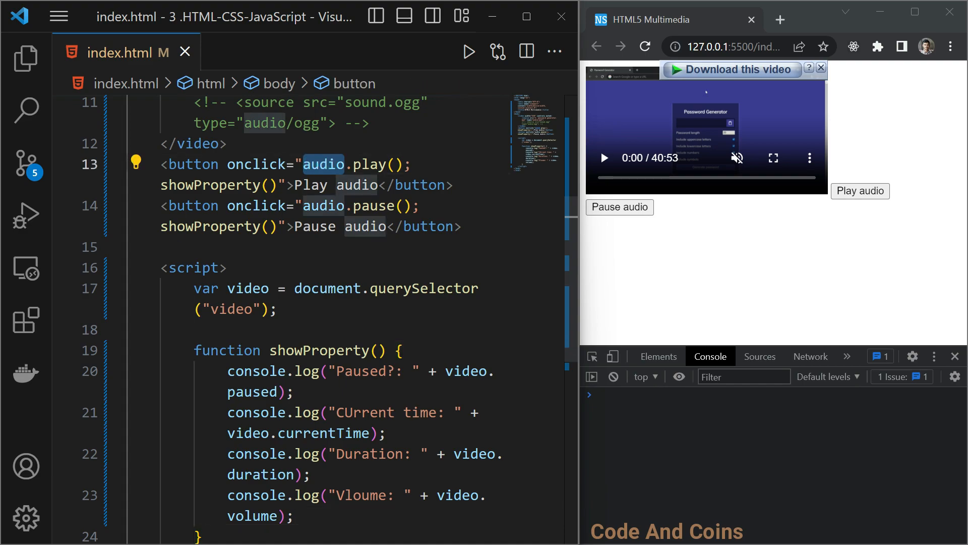
pyautogui.write('vide')
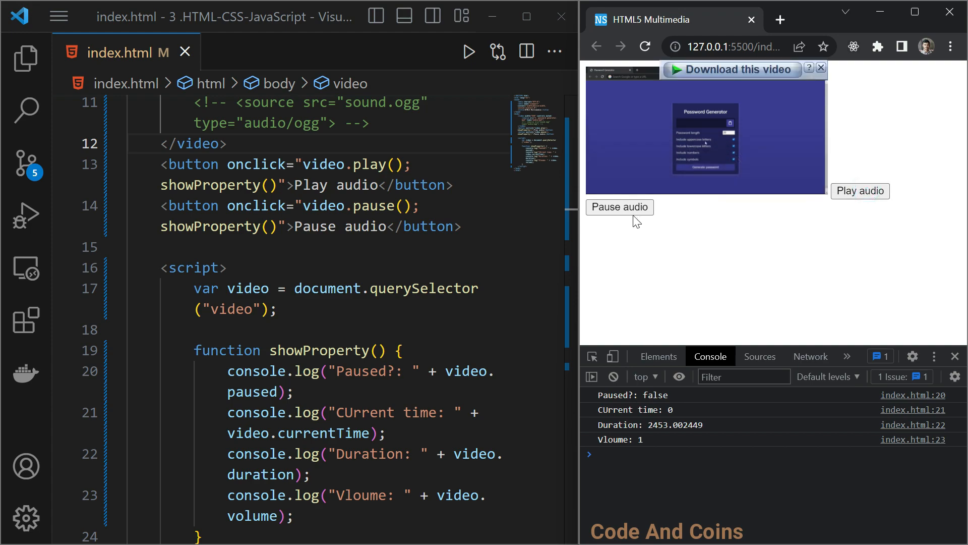
pyautogui.click(618, 207)
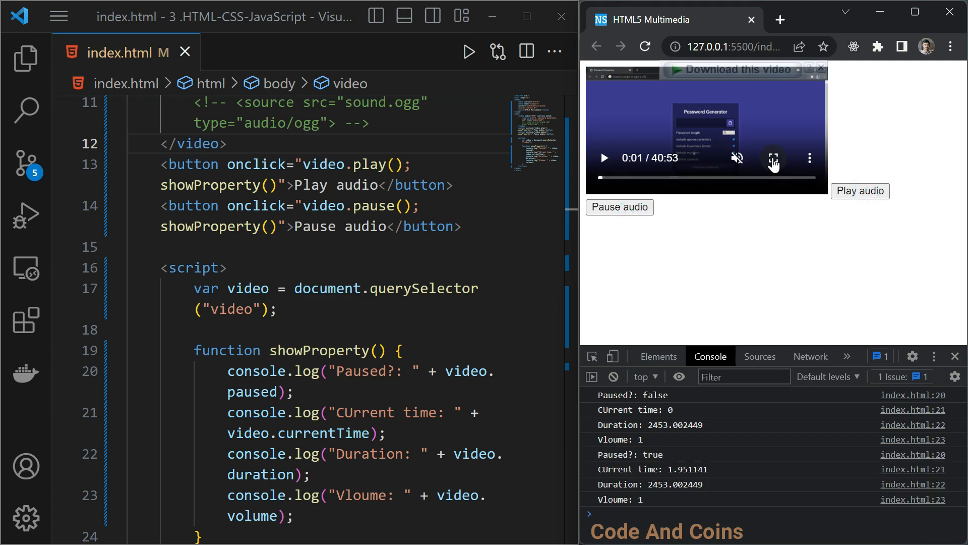
pyautogui.click(774, 157)
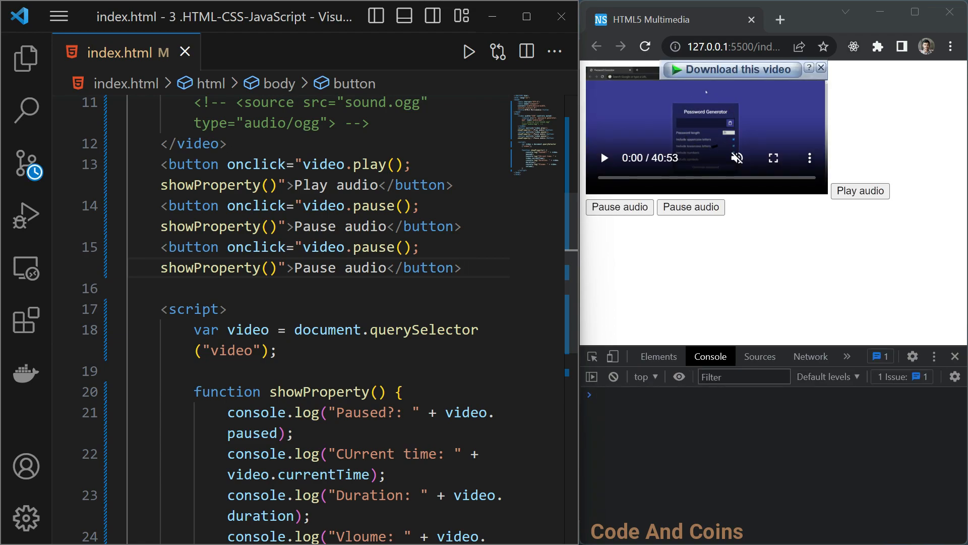
# - Relabel the duplicated button Full Screen and make it call video.requestFullscreen()
pyautogui.doubleClick(340, 267)
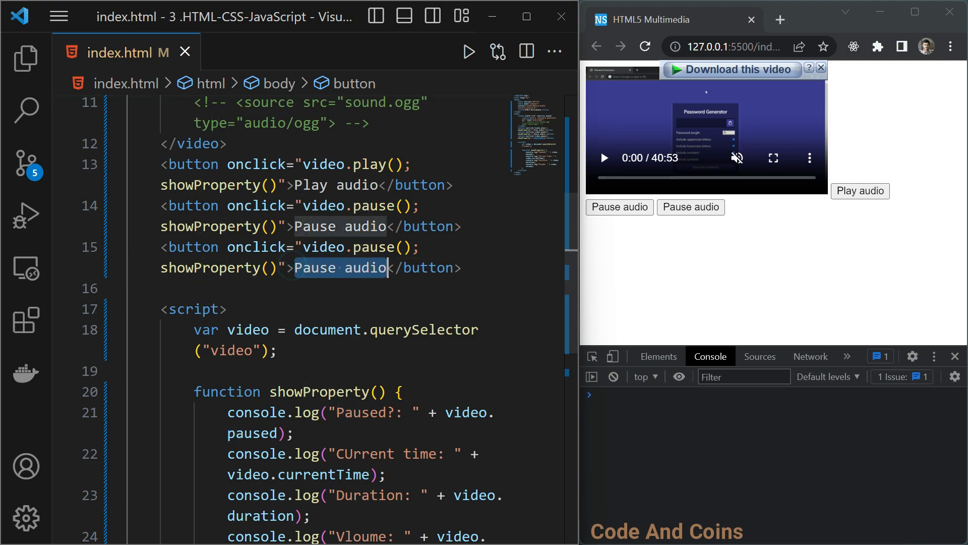
pyautogui.write('Full Screen')
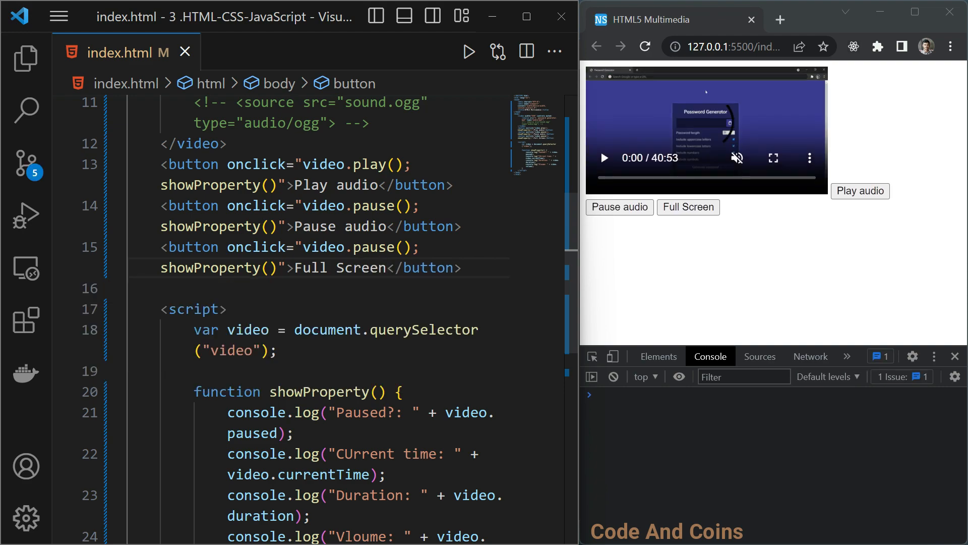
pyautogui.doubleClick(373, 247)
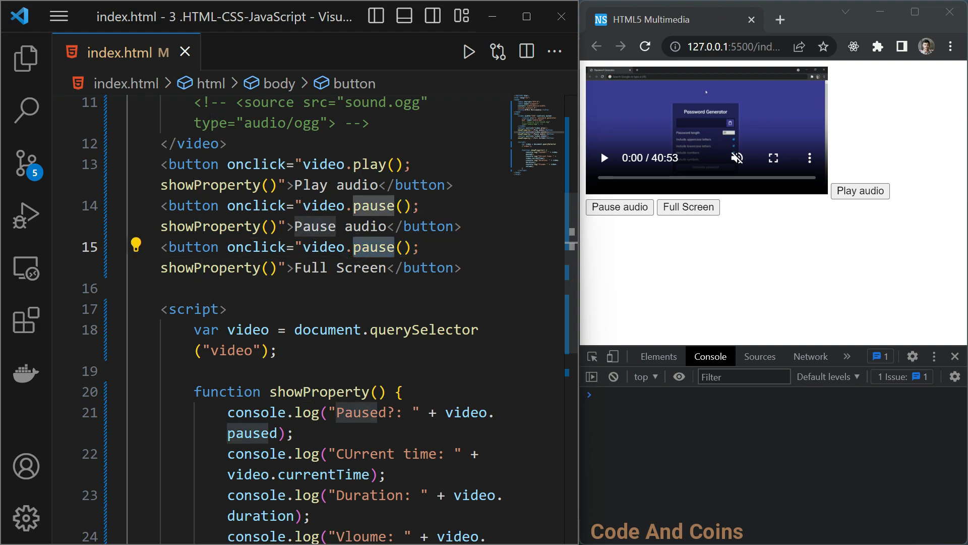
pyautogui.doubleClick(373, 247)
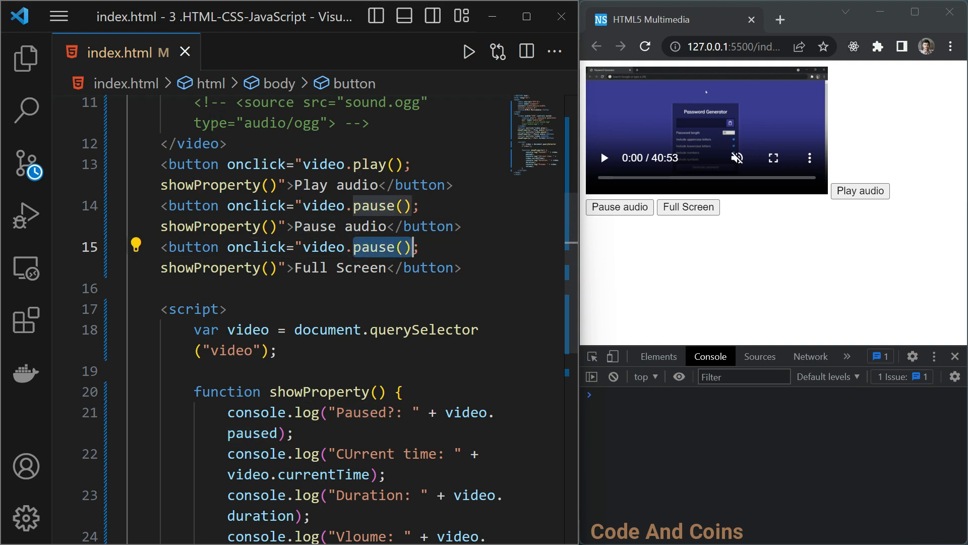
pyautogui.write('requestFullscreen')
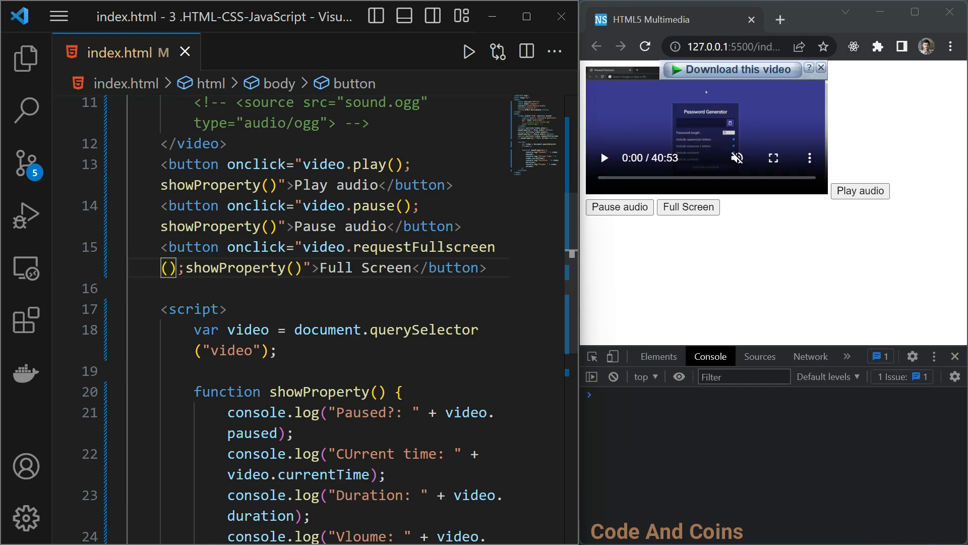
# - Test play and full screen on the page, then return to the Full Screen button line
pyautogui.click(860, 190)
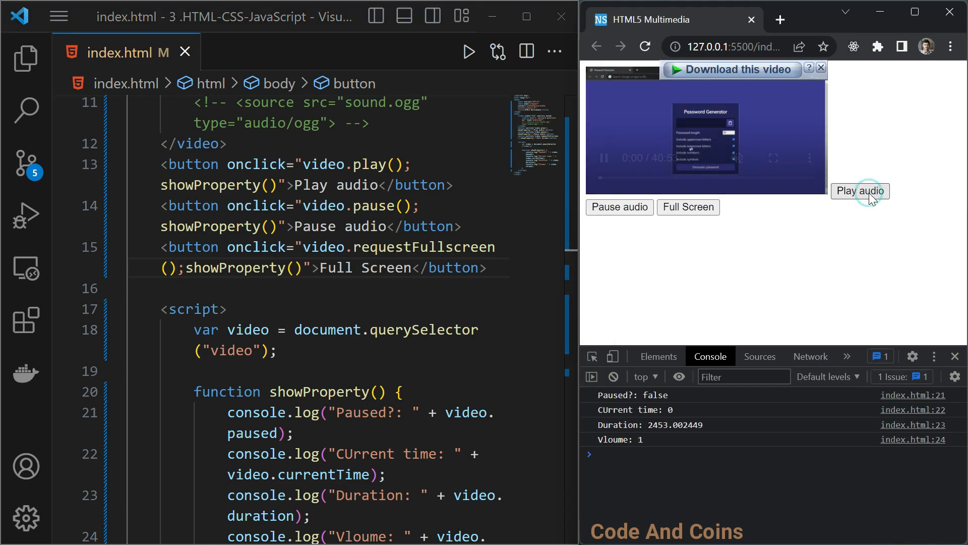
pyautogui.click(618, 207)
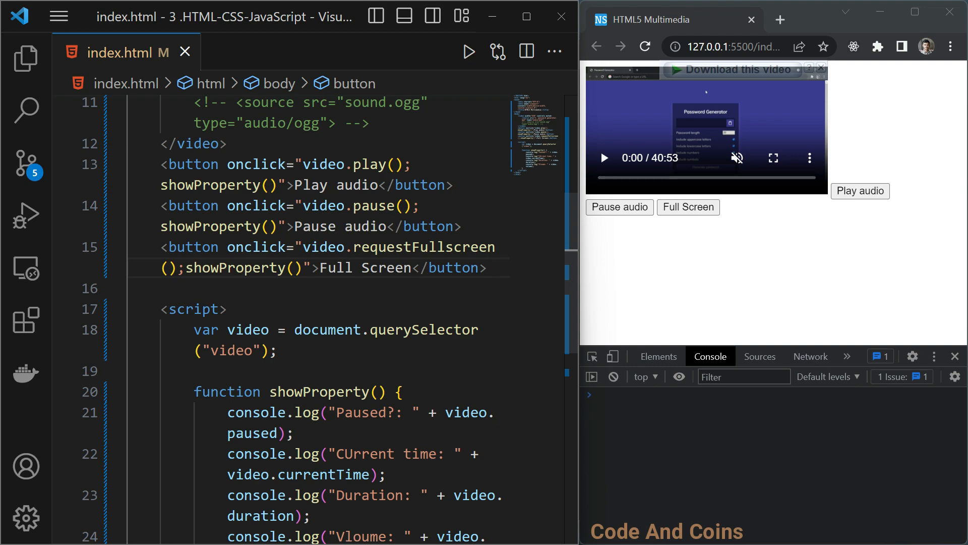
pyautogui.click(487, 267)
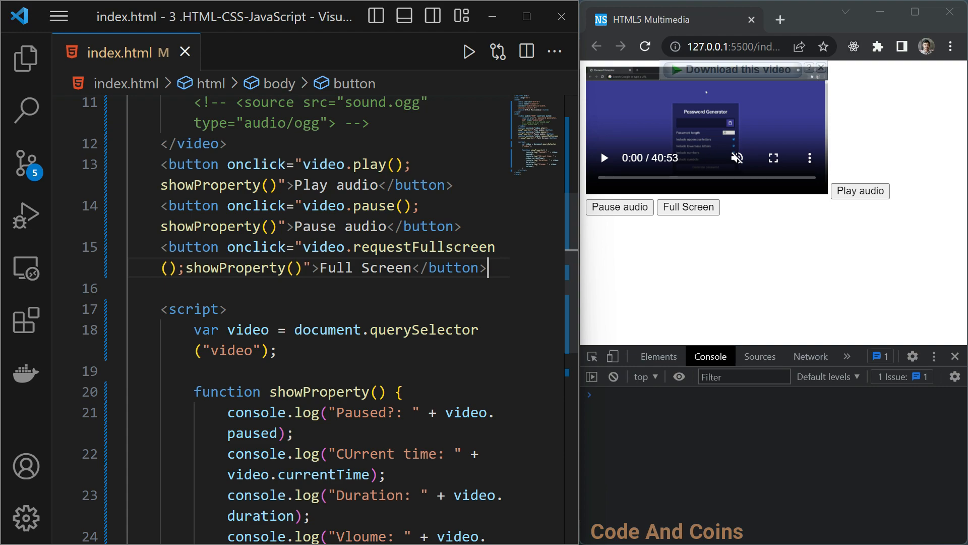